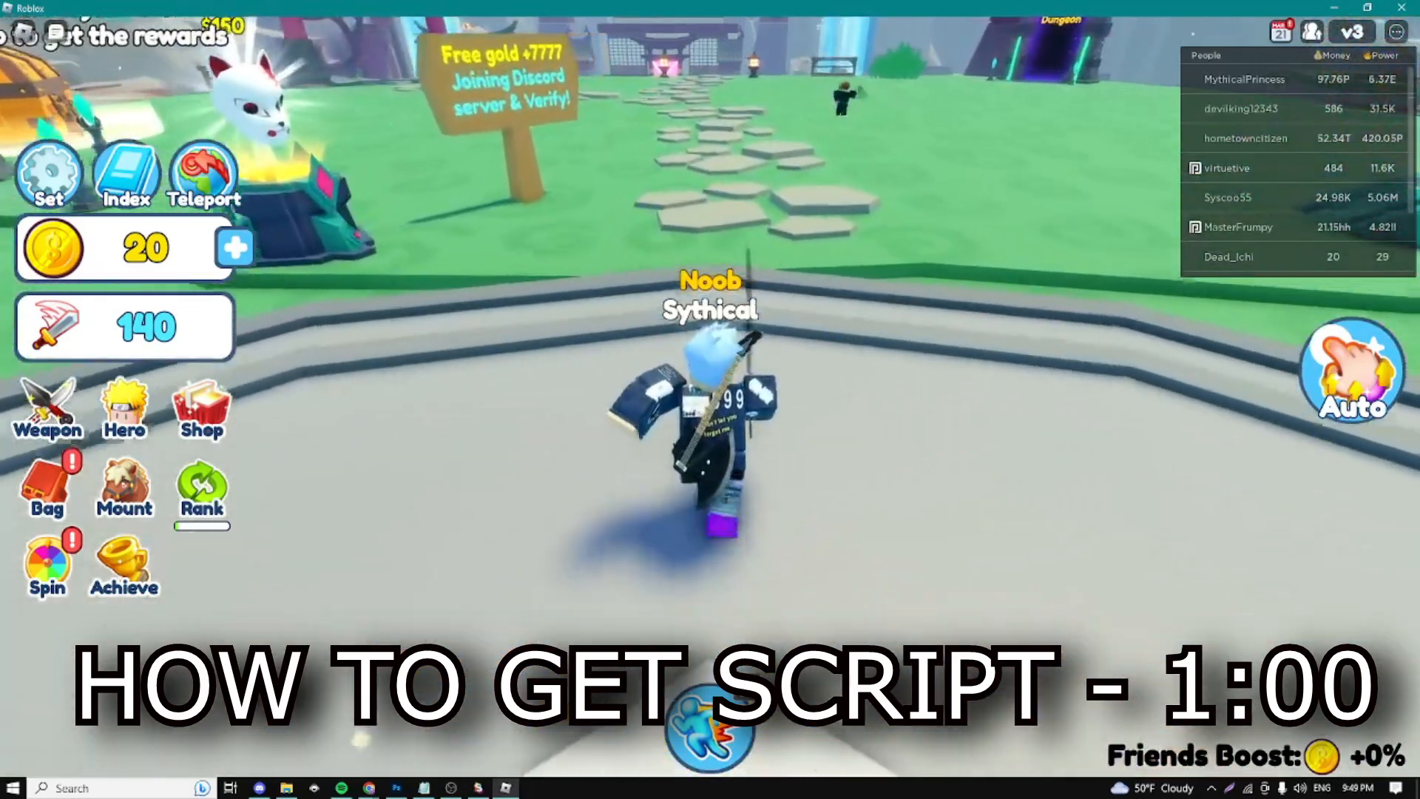
Run the Cefrus Hub script so its GUI opens with Auto Click enabled.
key("w")
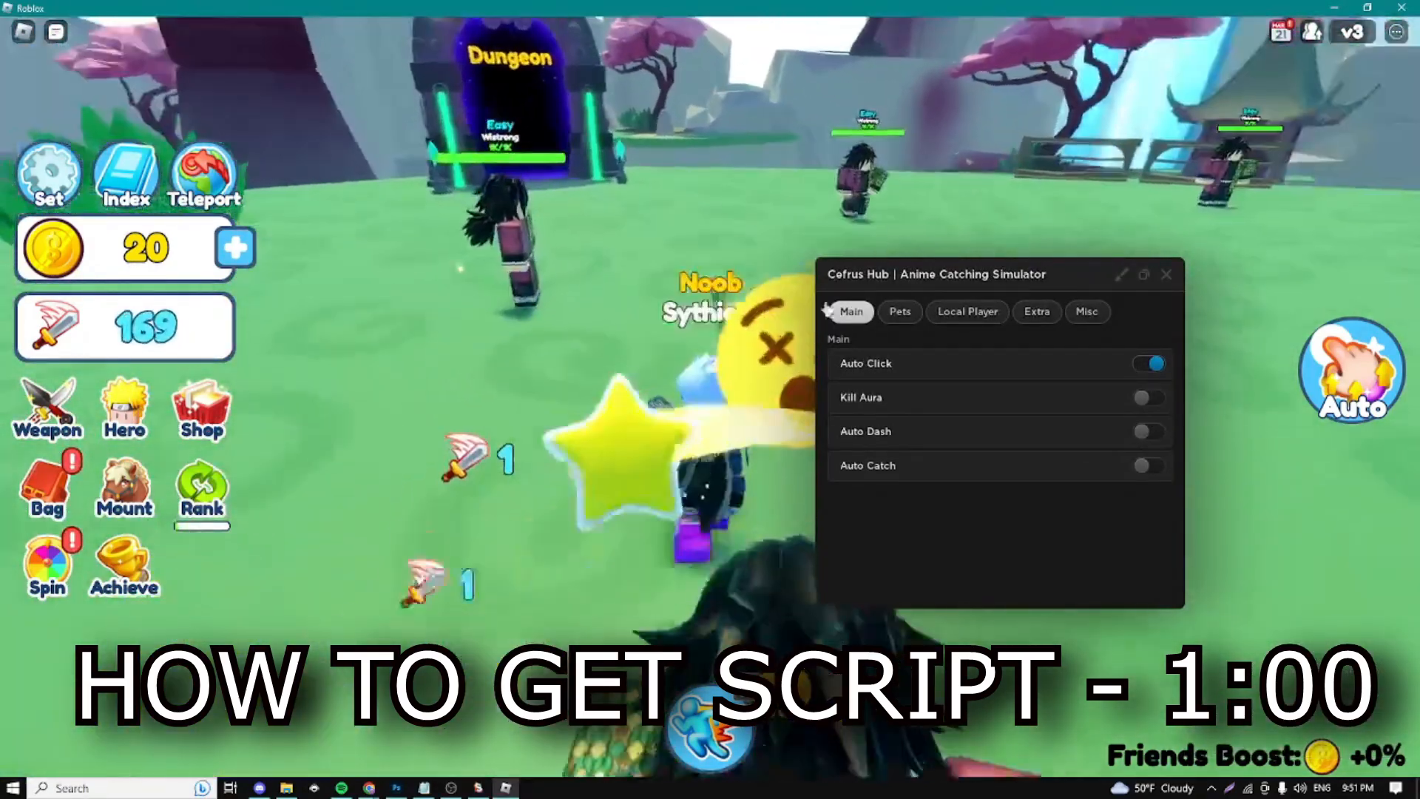
Toggle Auto Click off and on, enable Kill Aura, Auto Dash and Auto Catch, then move to Pets.
left_click(1148, 364)
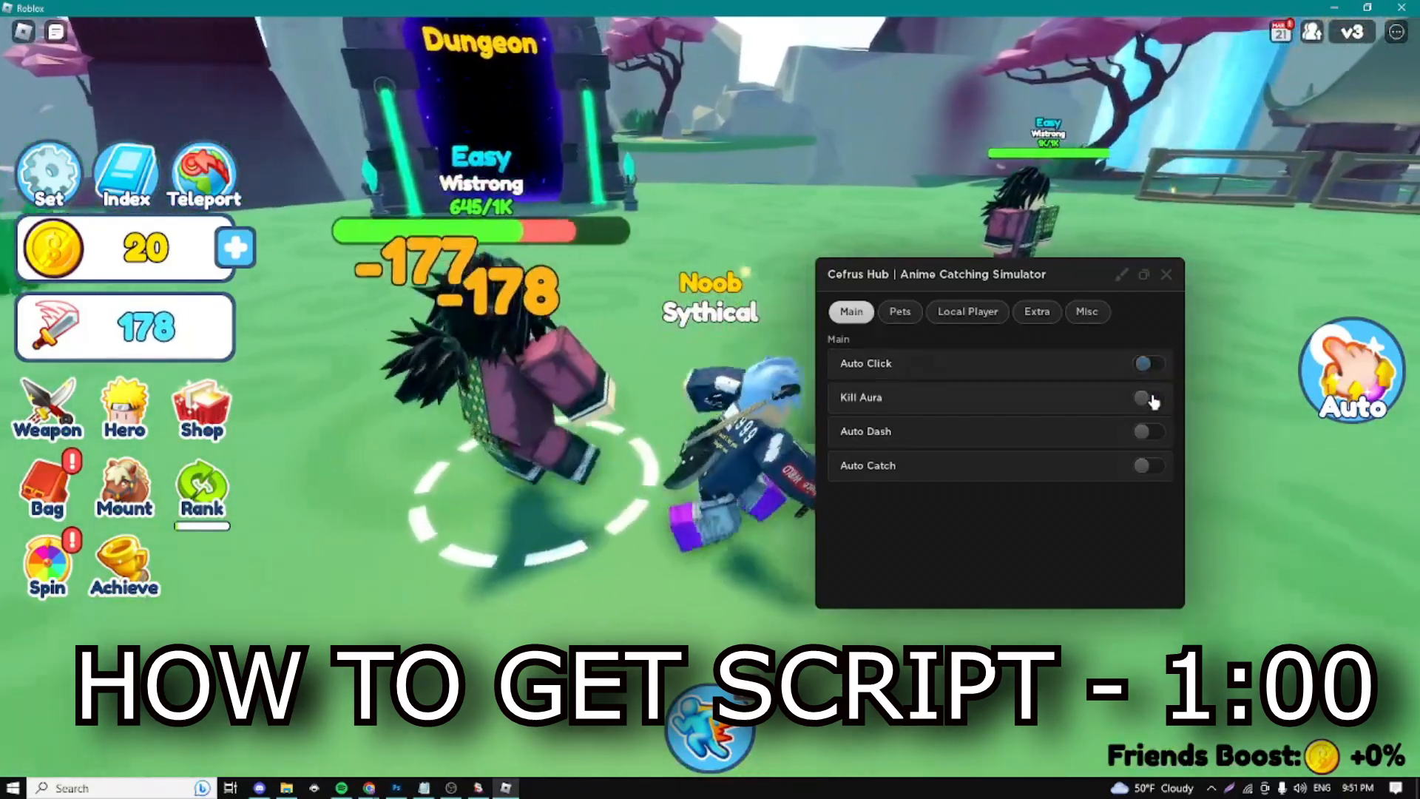
left_click(1149, 397)
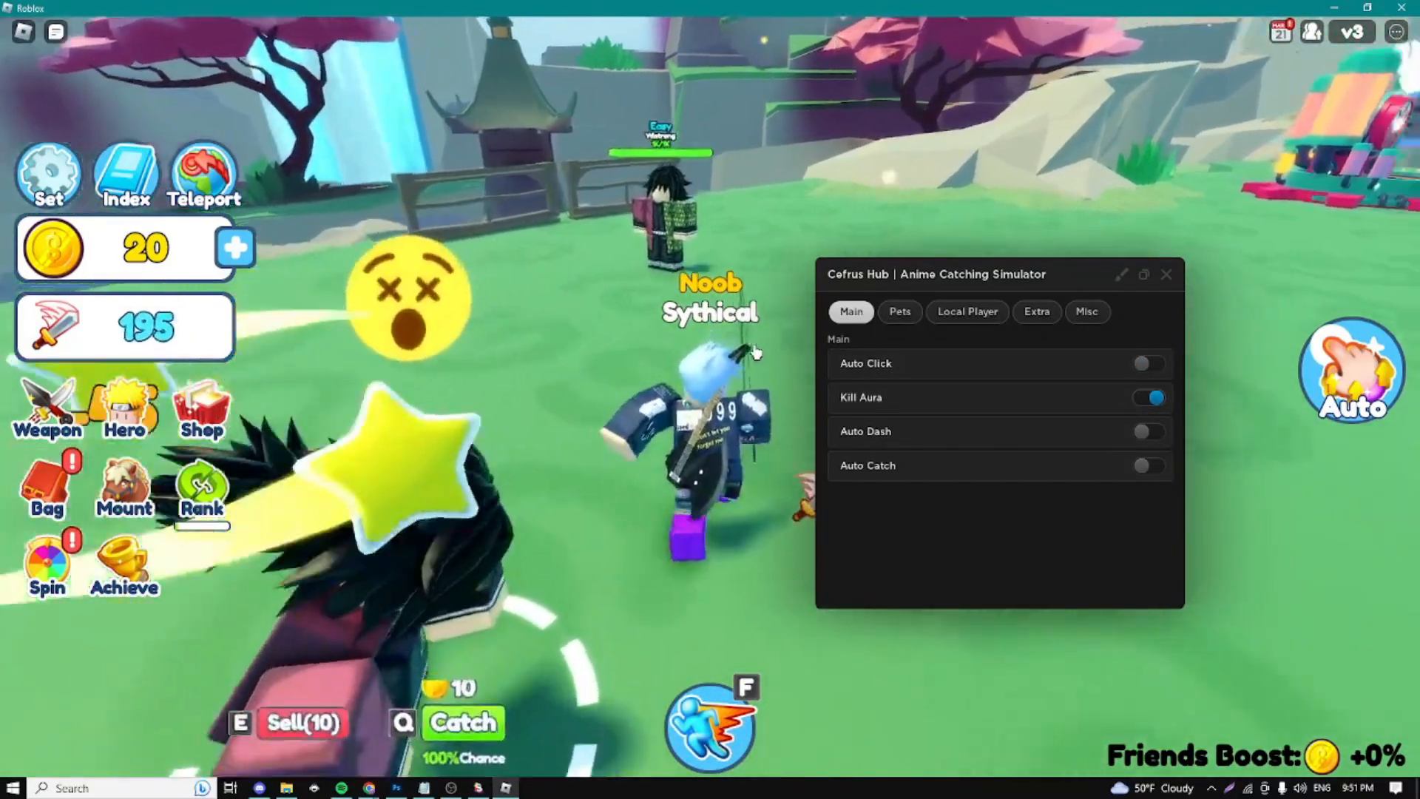
left_click(1148, 364)
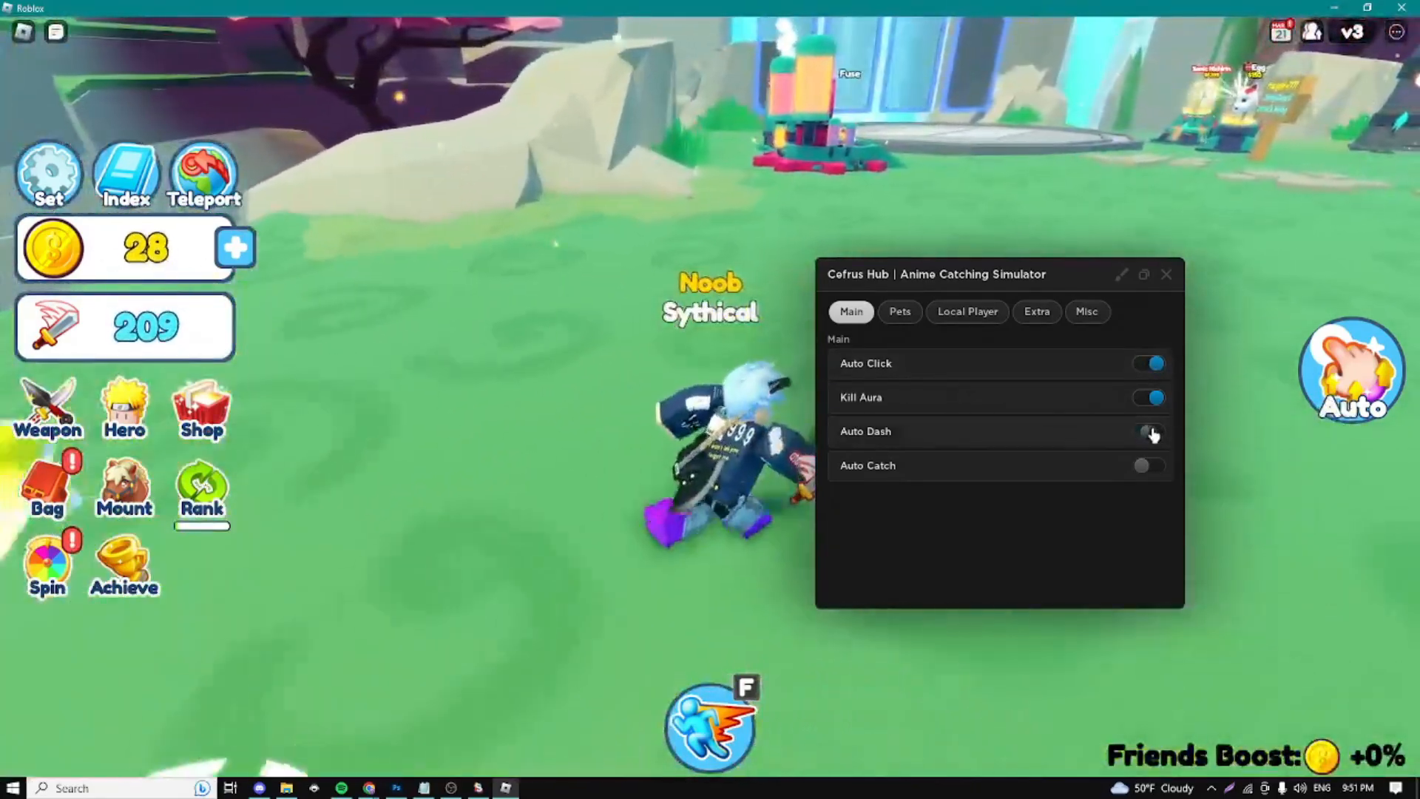
left_click(1149, 431)
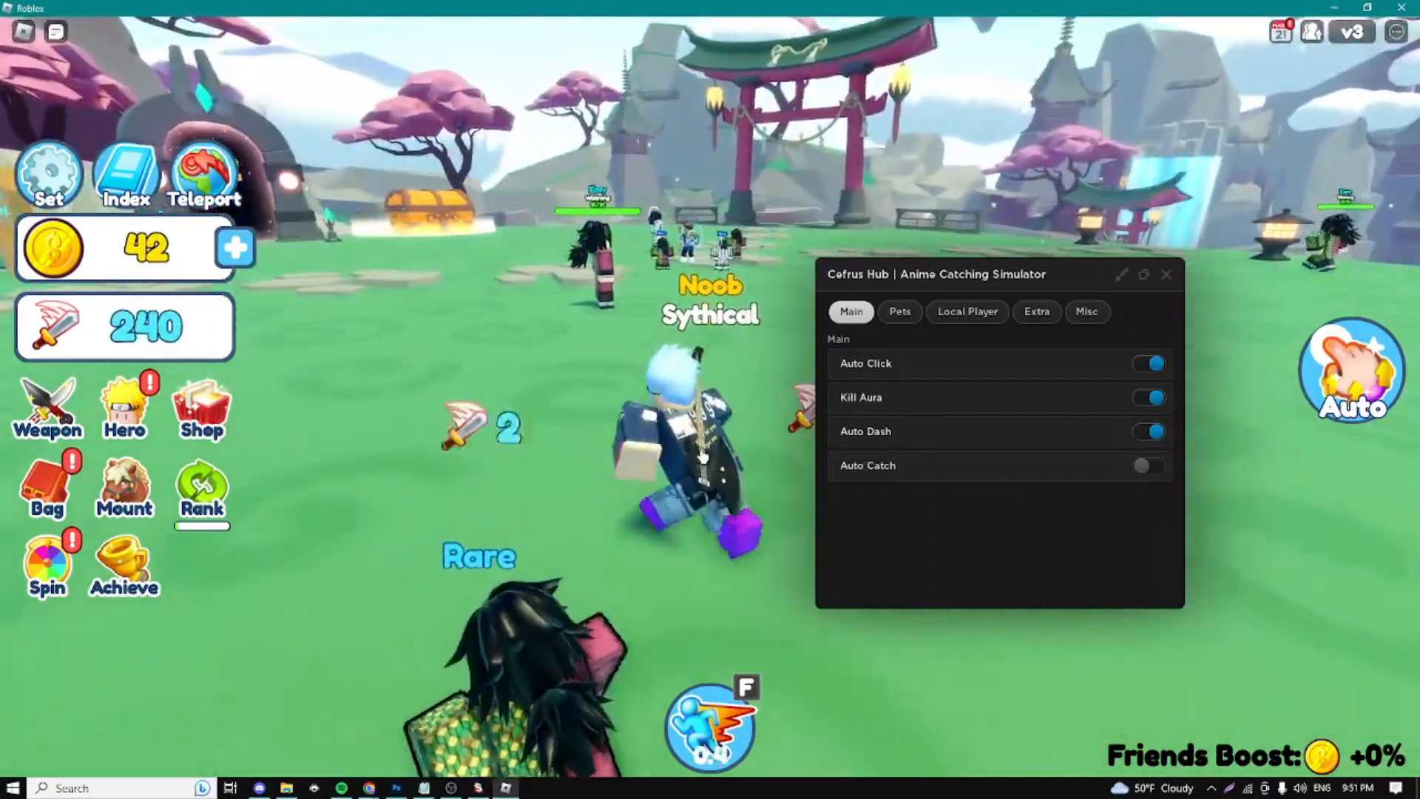
left_click(1148, 466)
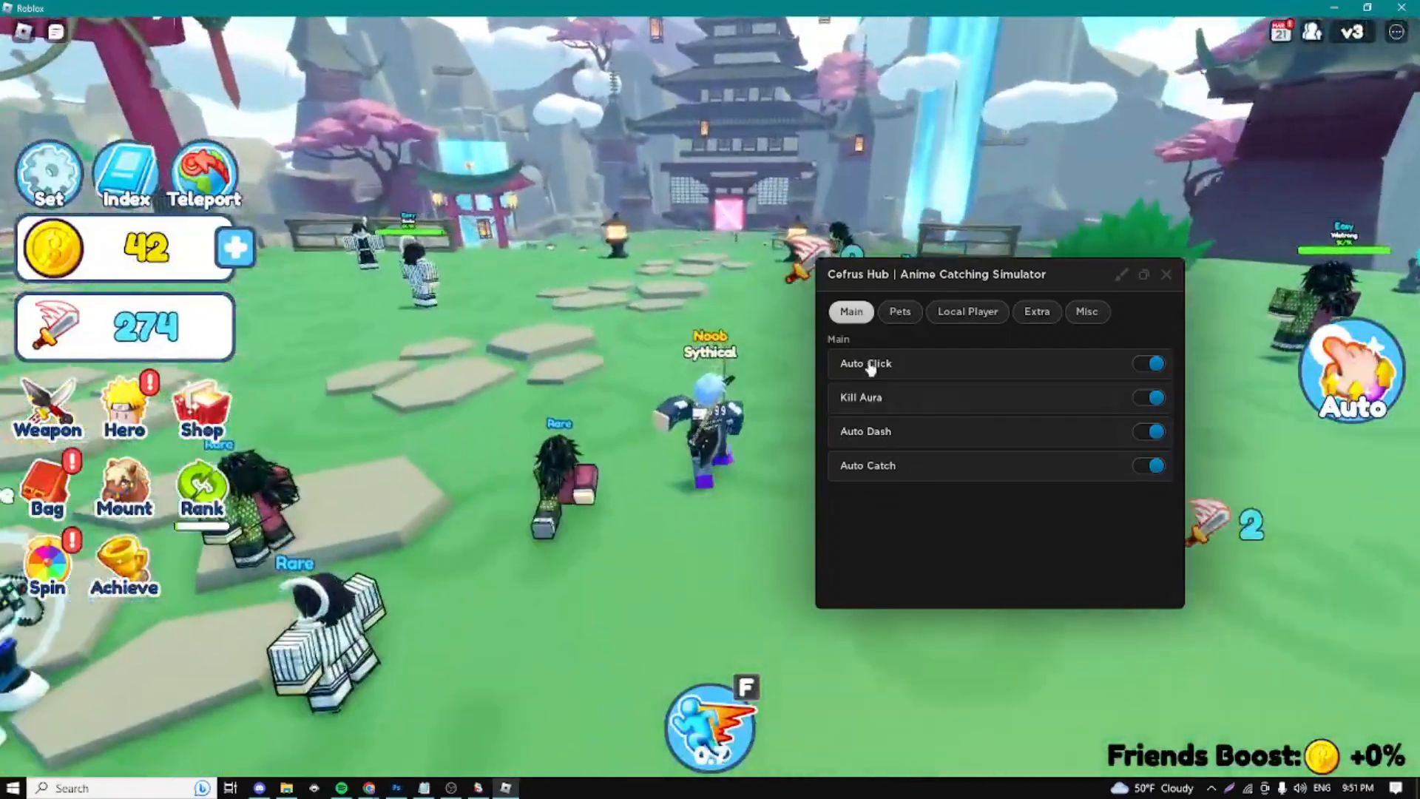
left_click(900, 311)
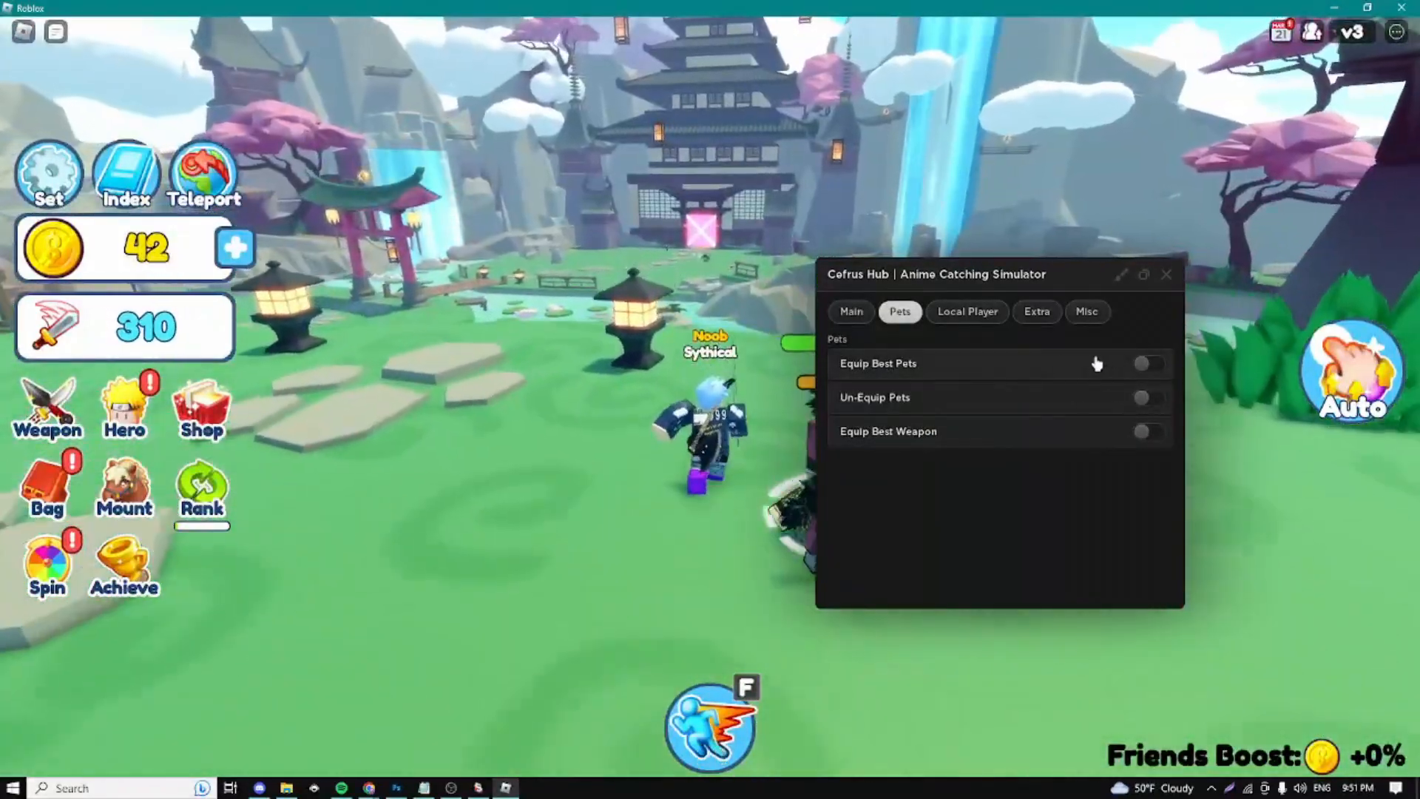
Enable Equip Best Pets and Equip Best Weapon, then Infinite Jump under Local Player, and move to Extra.
left_click(1149, 364)
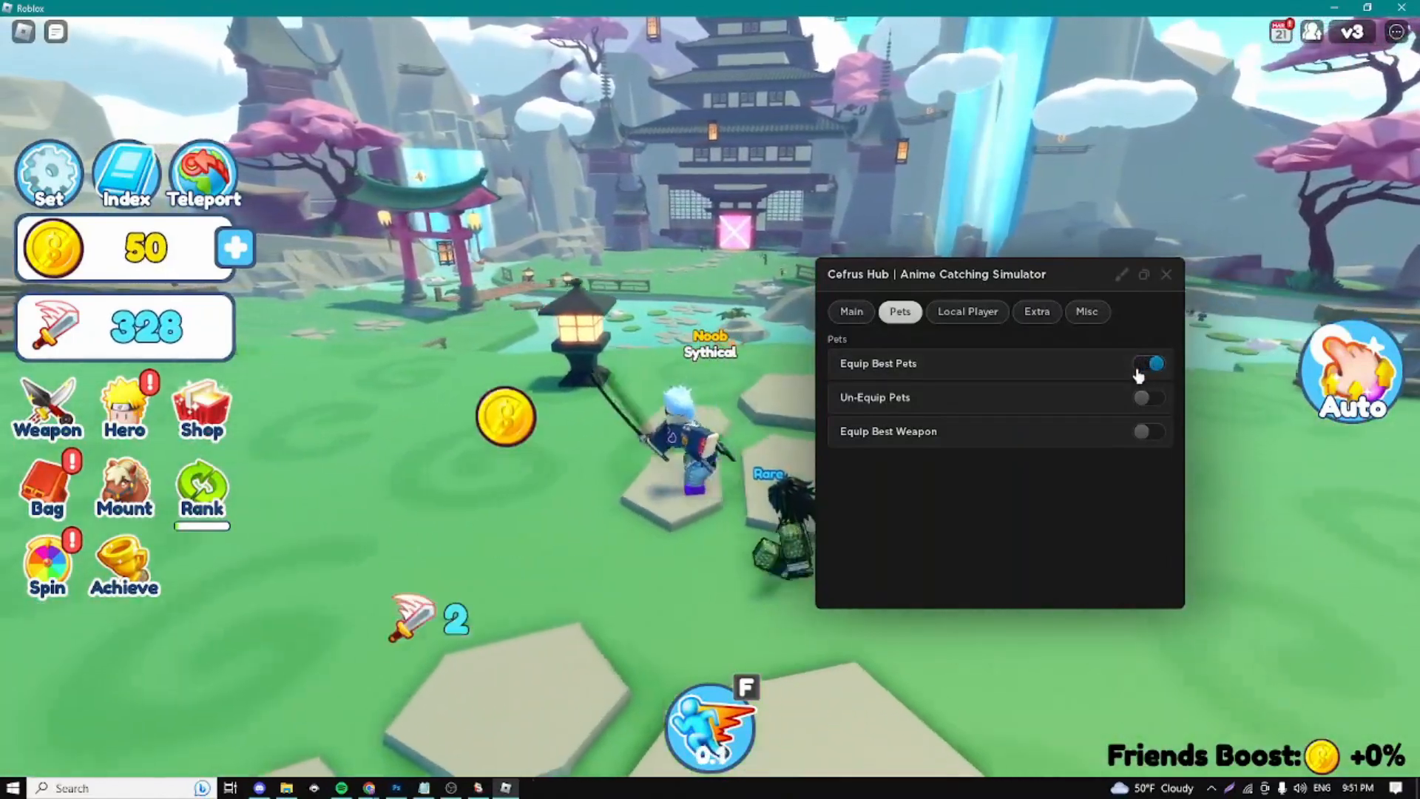
left_click(1148, 431)
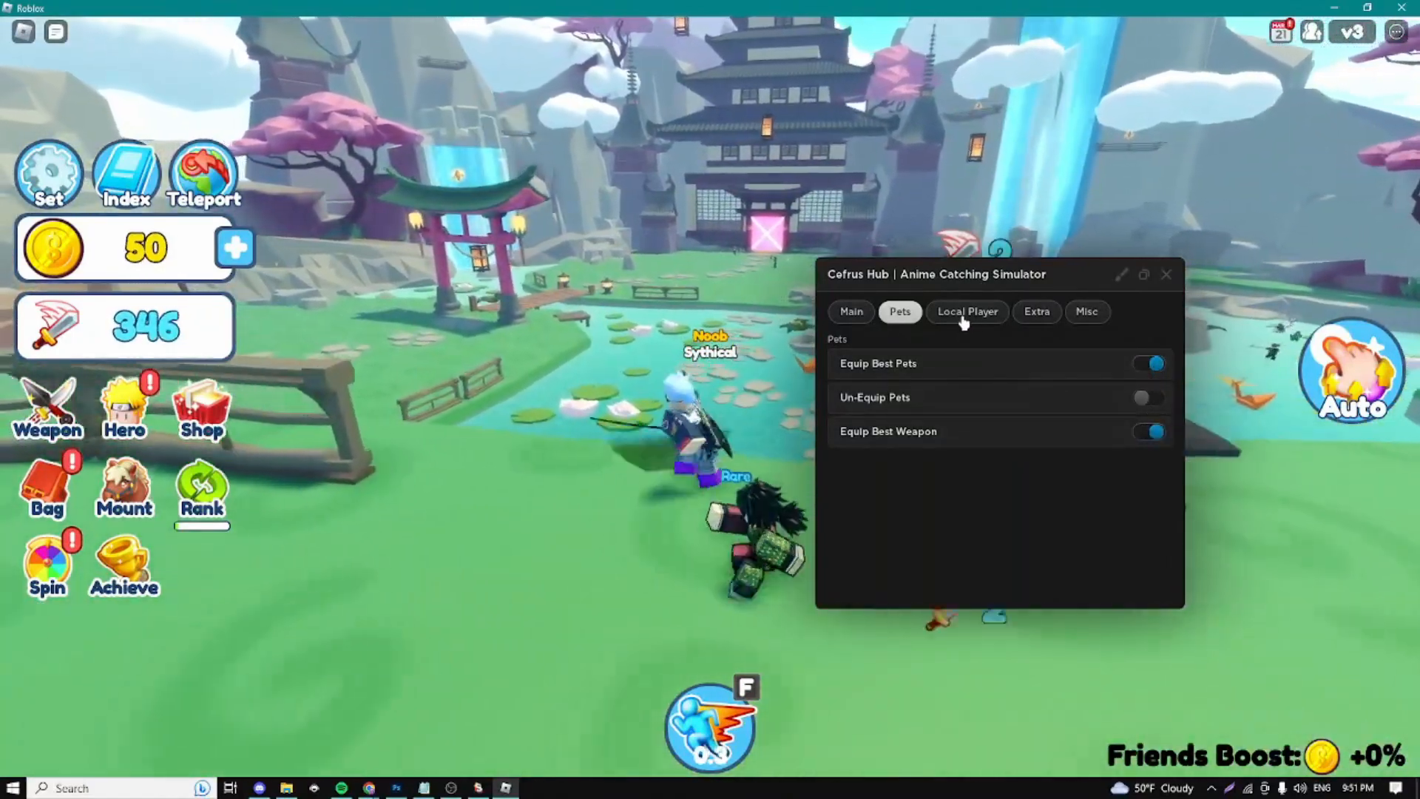
left_click(968, 312)
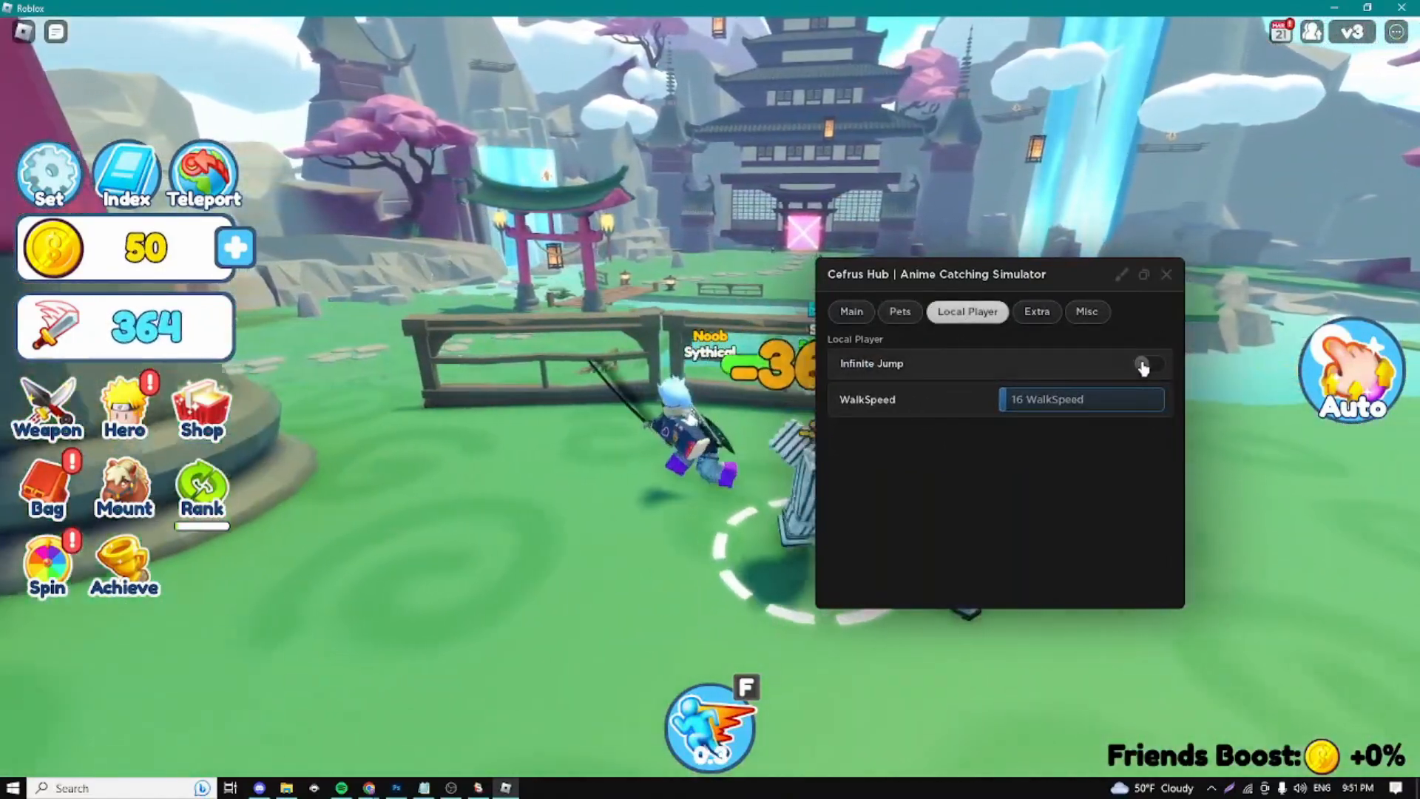
left_click(1147, 364)
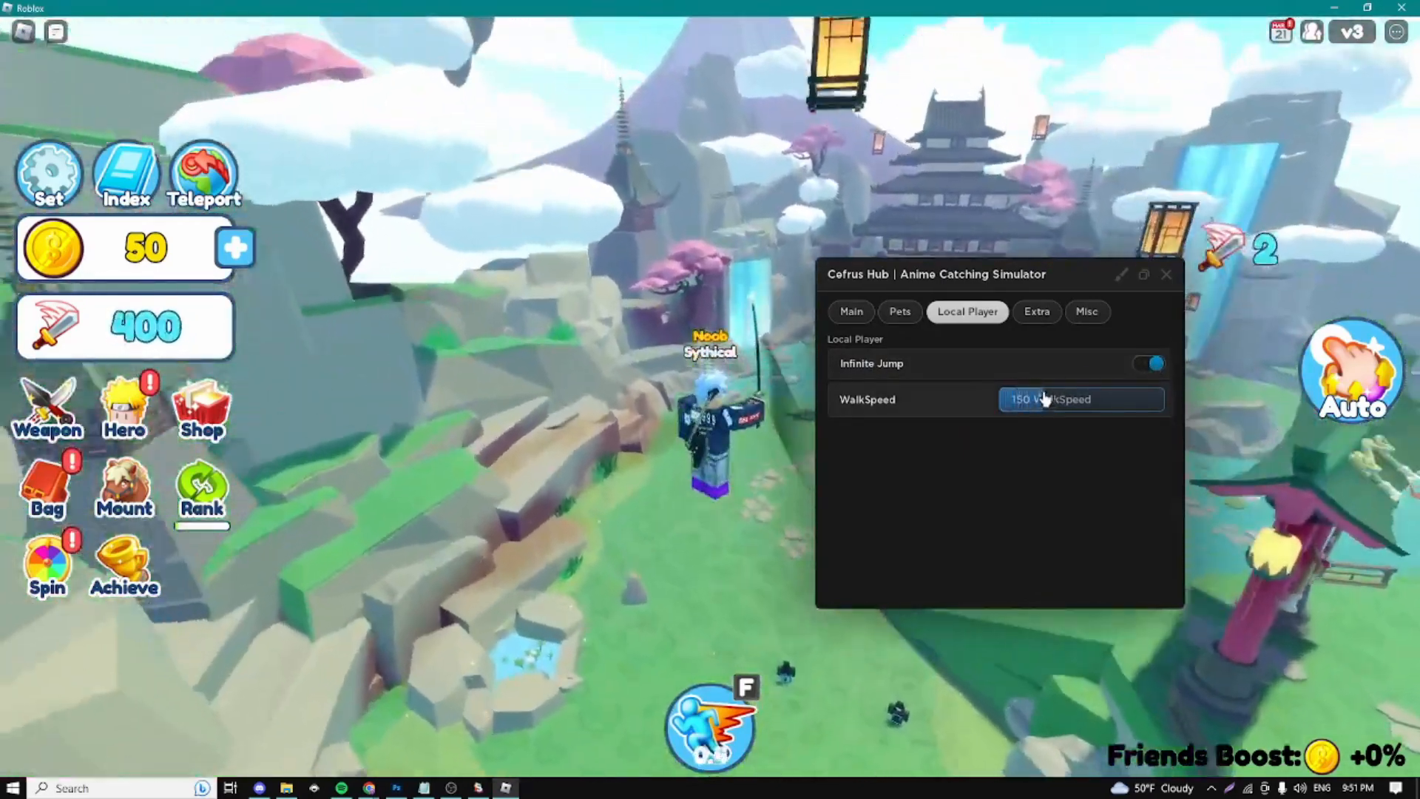
left_click(1037, 311)
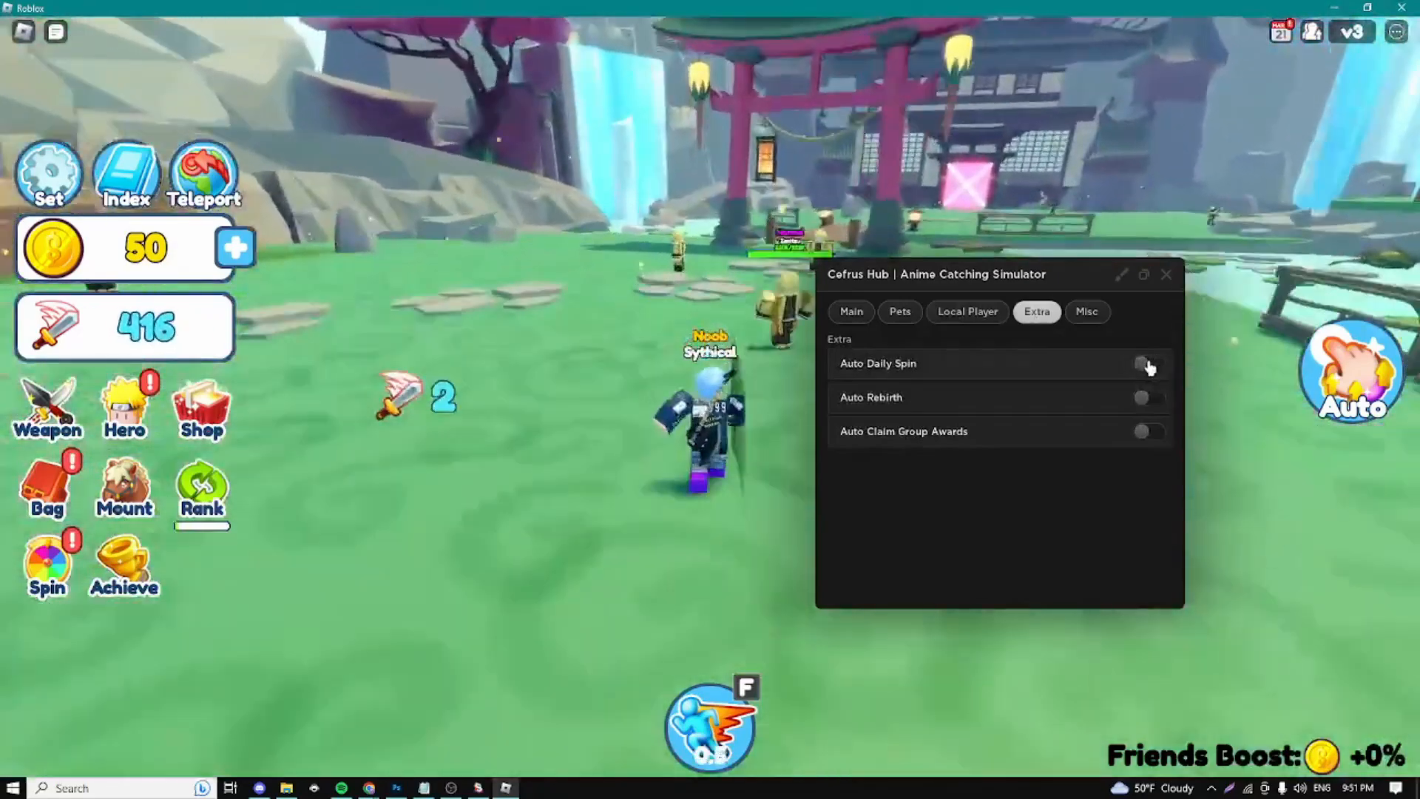
Enable Auto Daily Spin, Auto Rebirth and Auto Claim Group Awards, then move to Misc.
left_click(1148, 364)
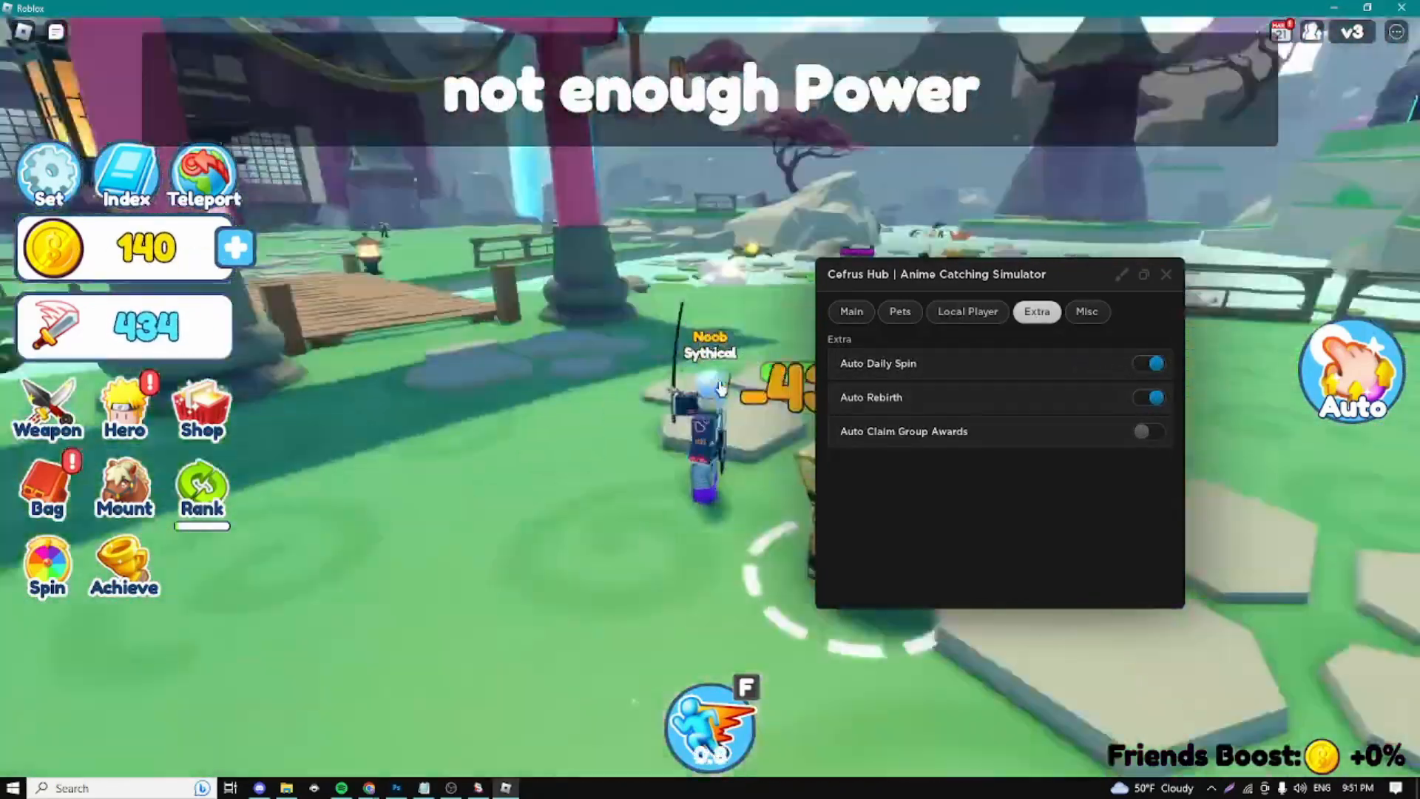
left_click(1148, 430)
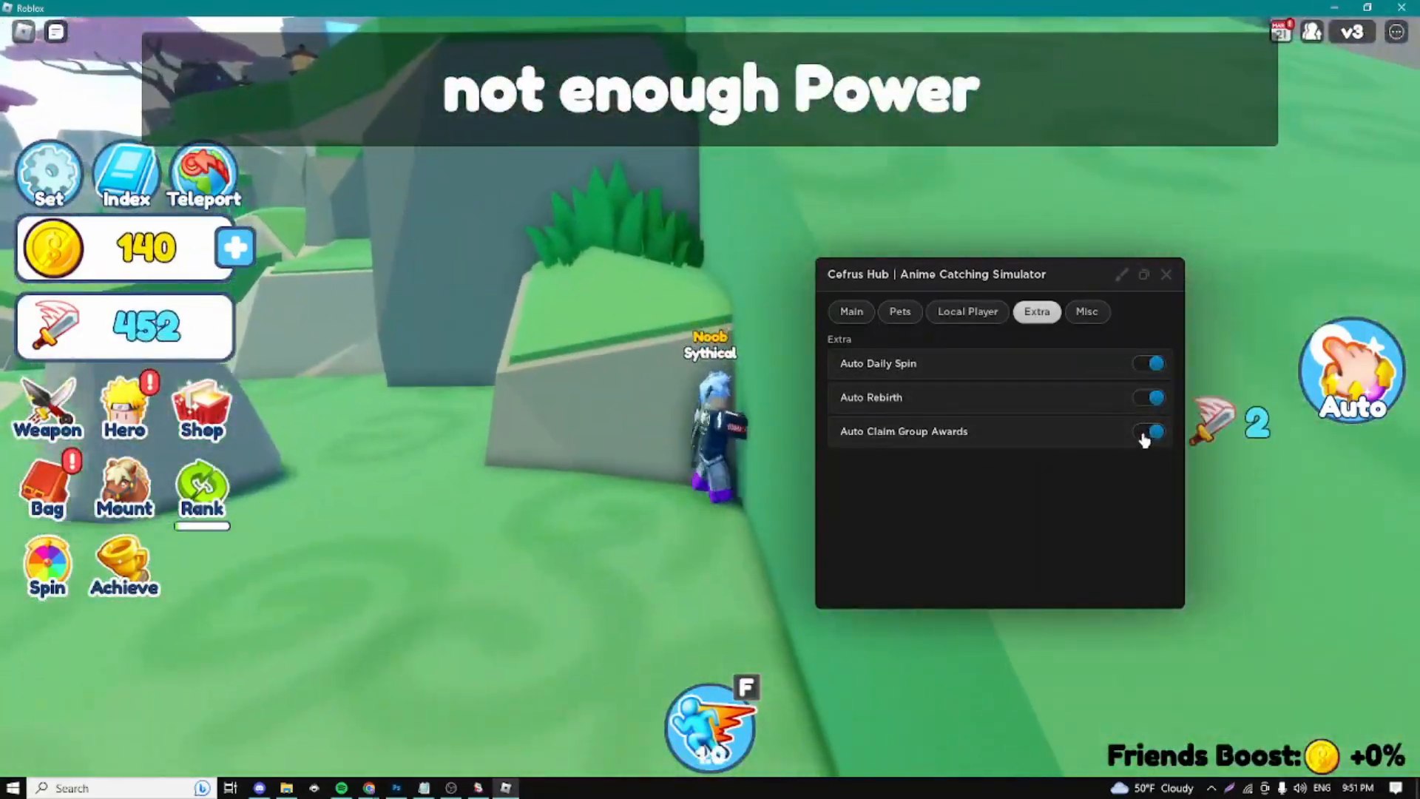
left_click(1151, 430)
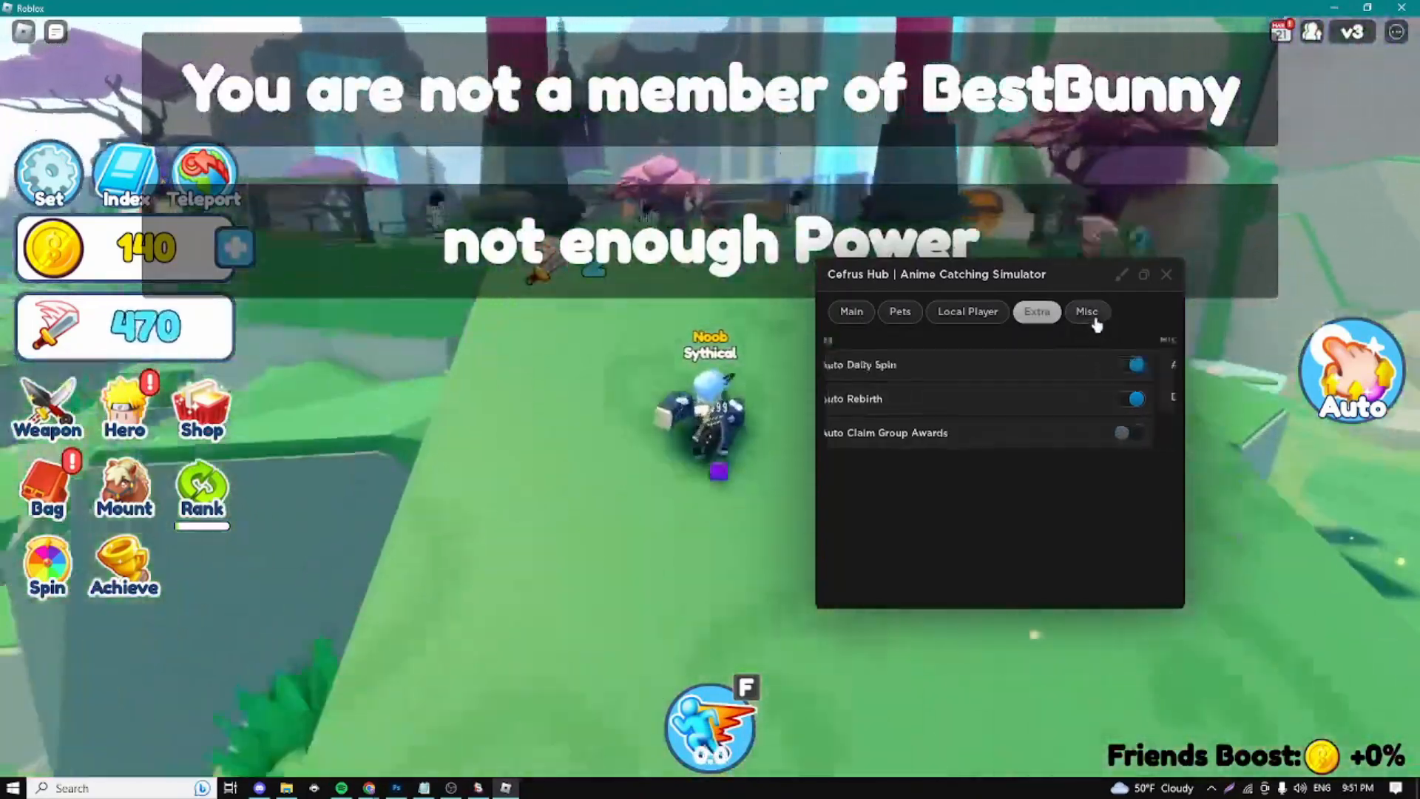
left_click(1088, 312)
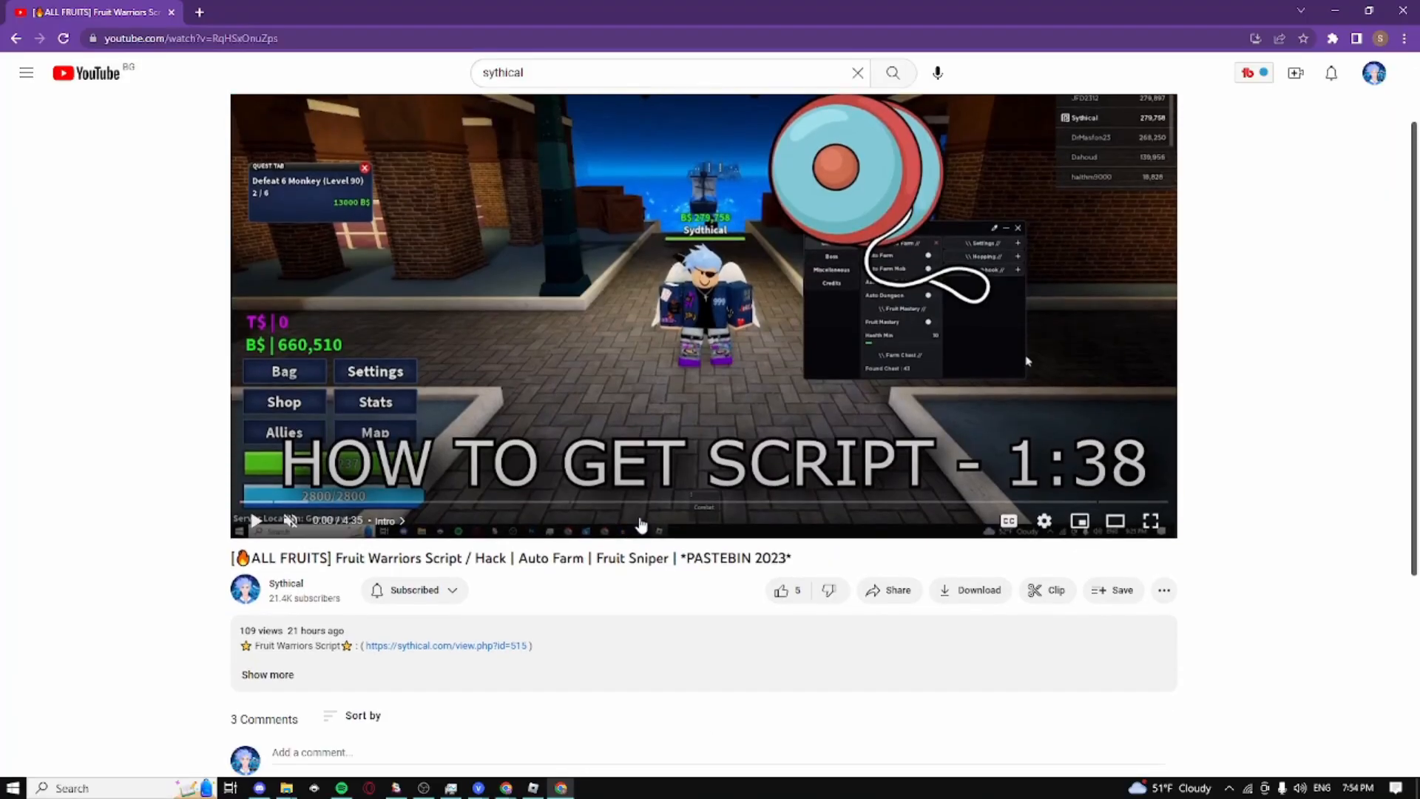
Follow the sythical.com link in the video description, then its Pastebin link to the gateway page.
scroll("down", 3)
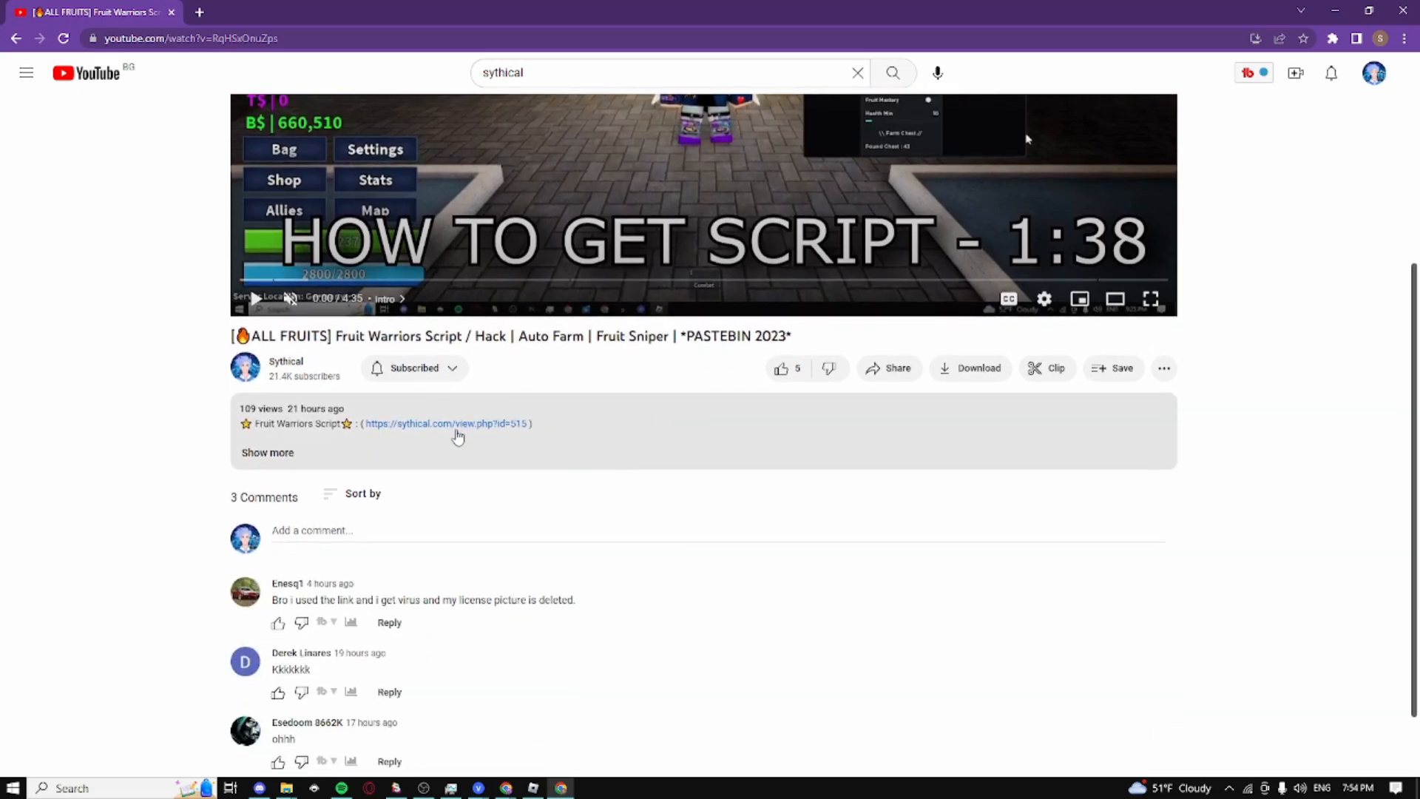
left_click(432, 423)
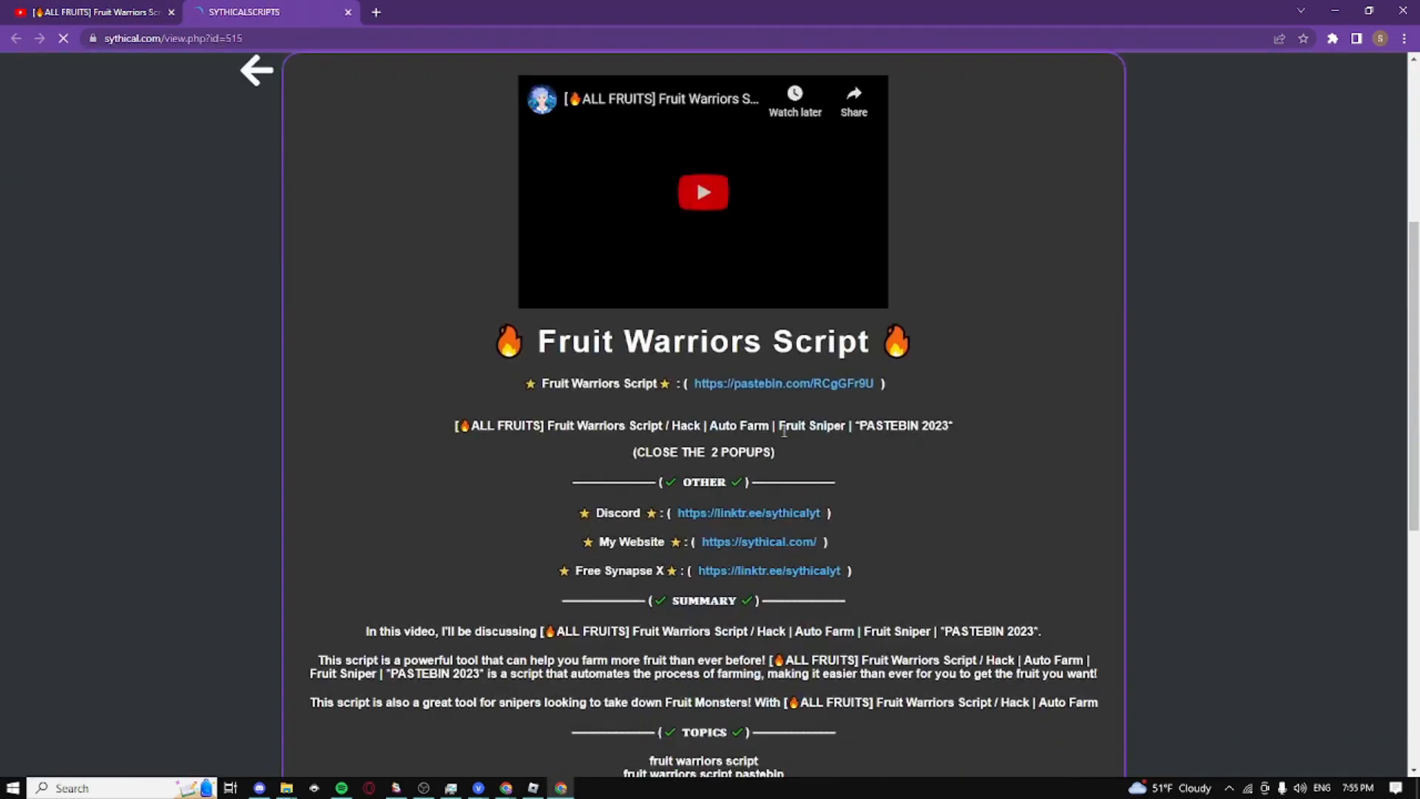
left_click(783, 383)
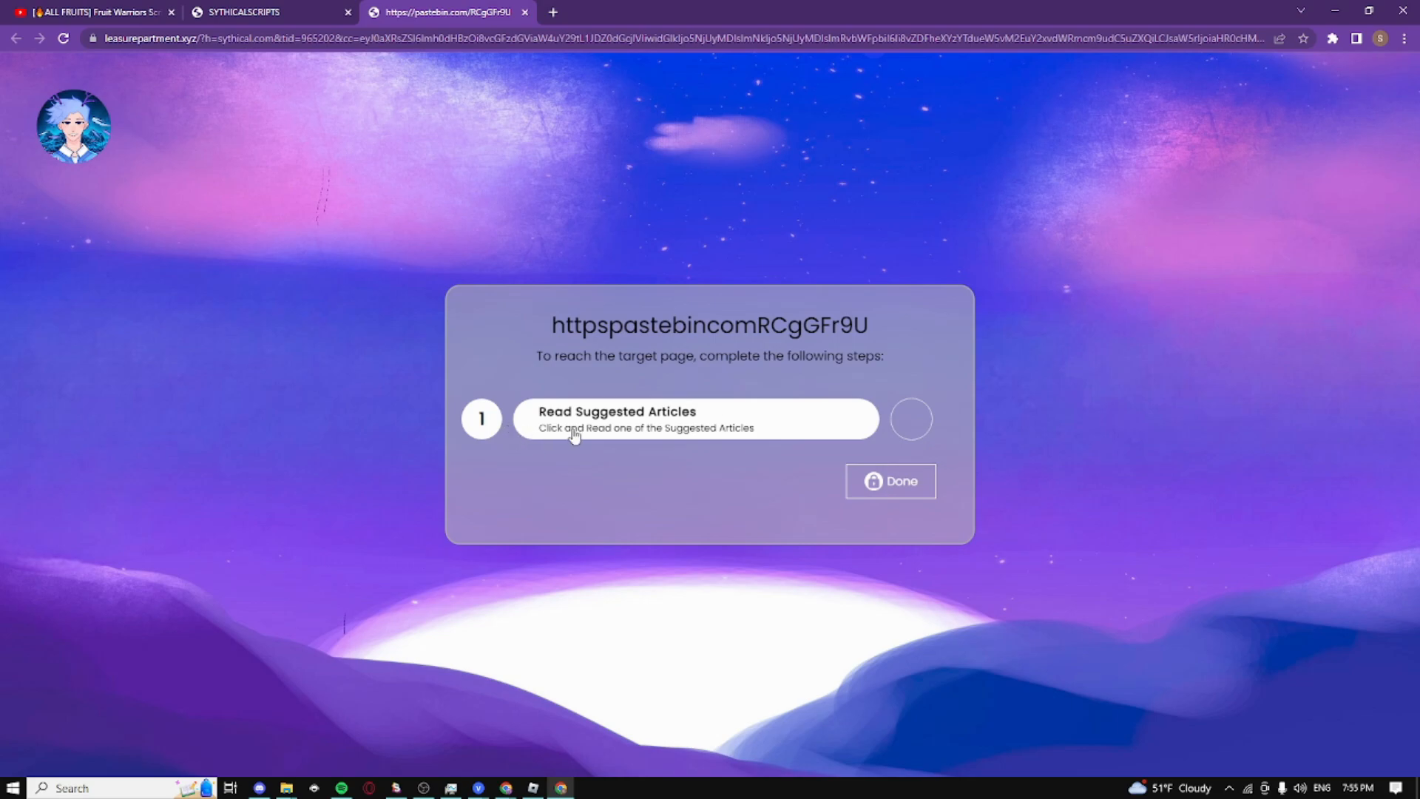
mouse_move(926, 429)
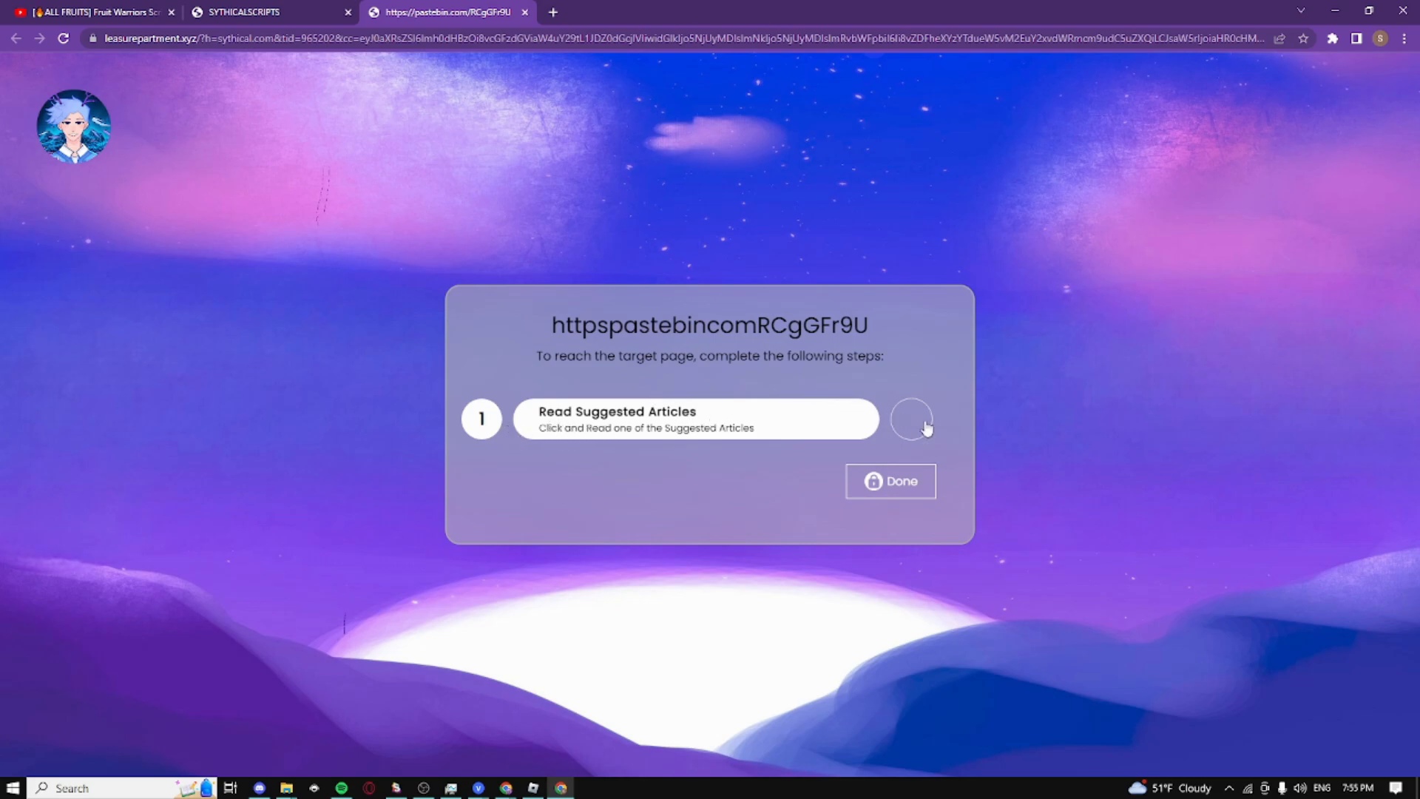
mouse_move(922, 426)
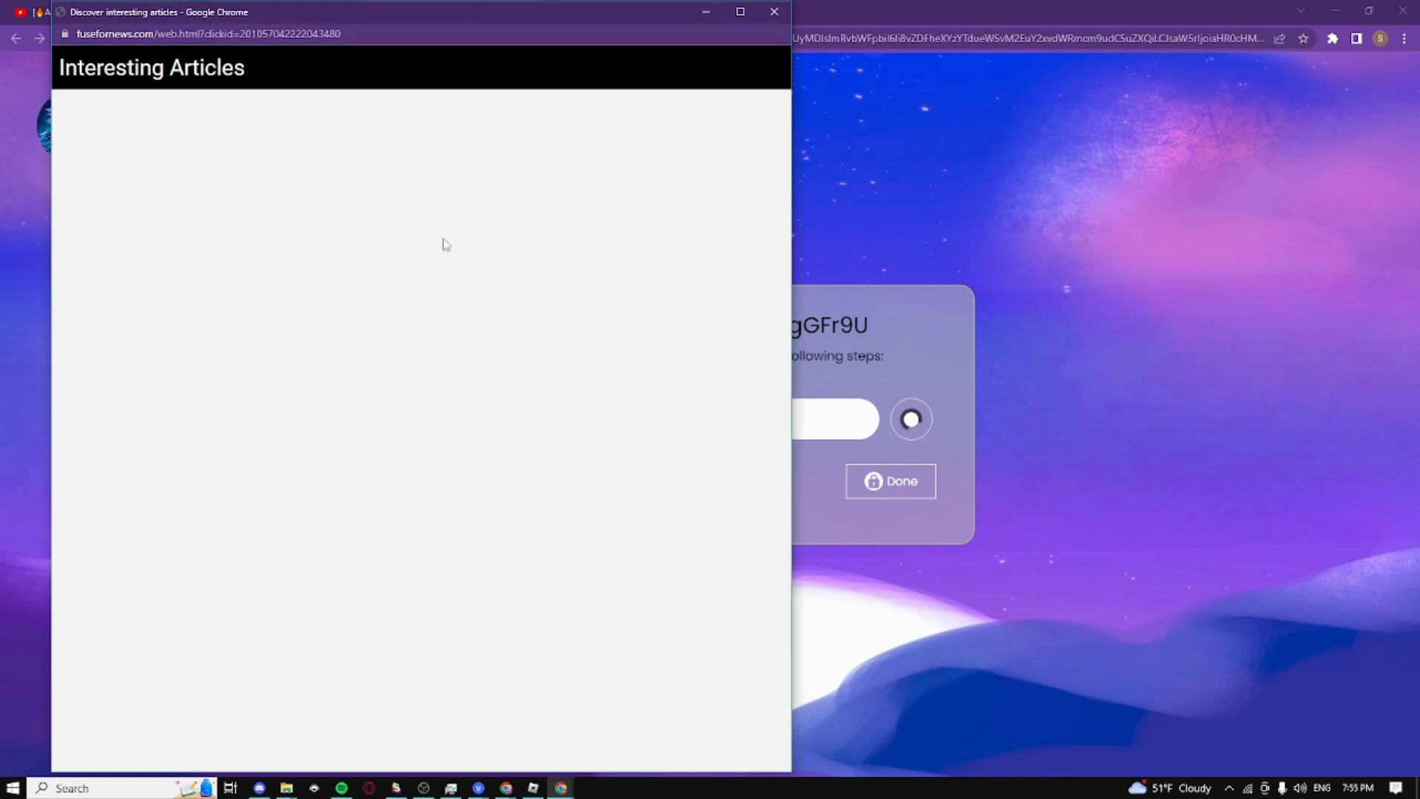
mouse_move(369, 28)
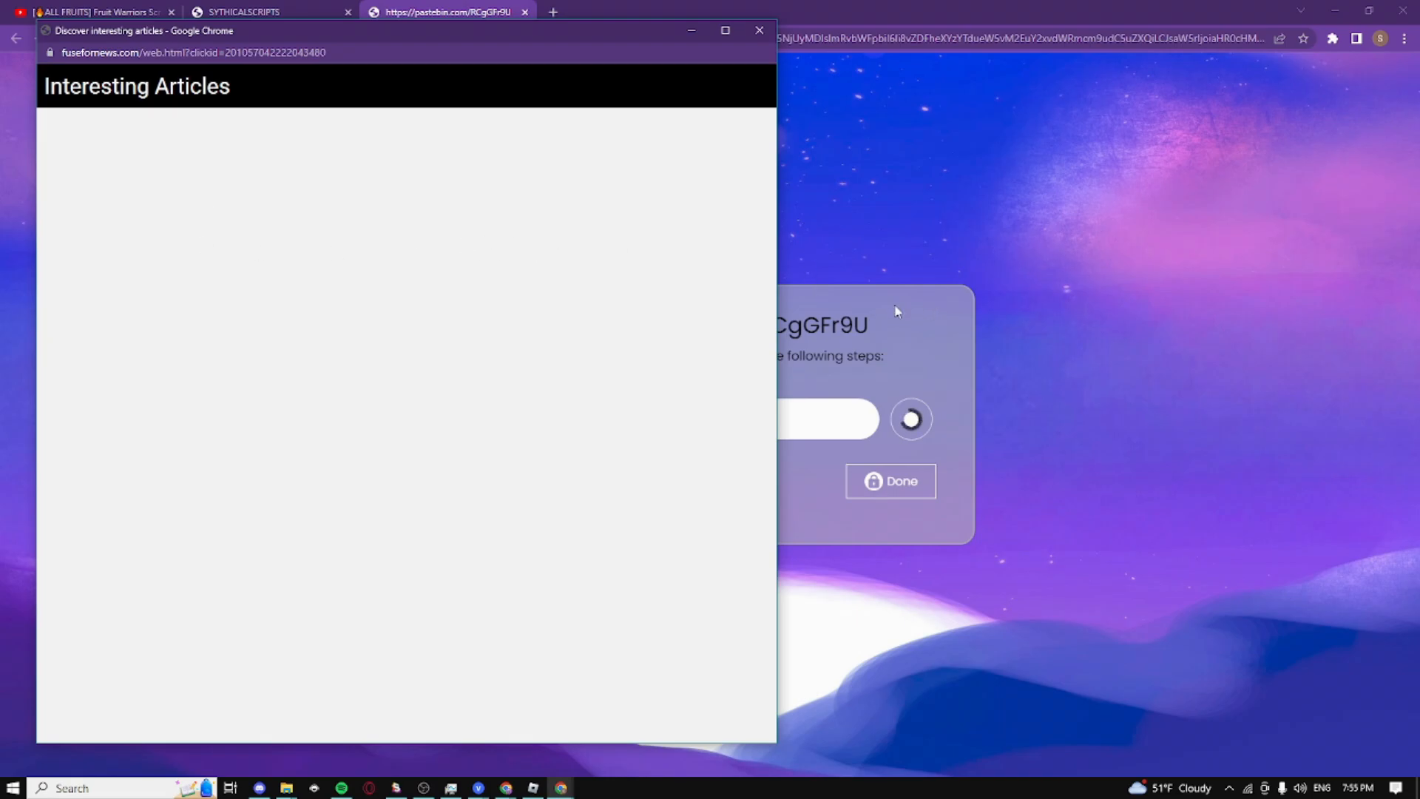
mouse_move(861, 256)
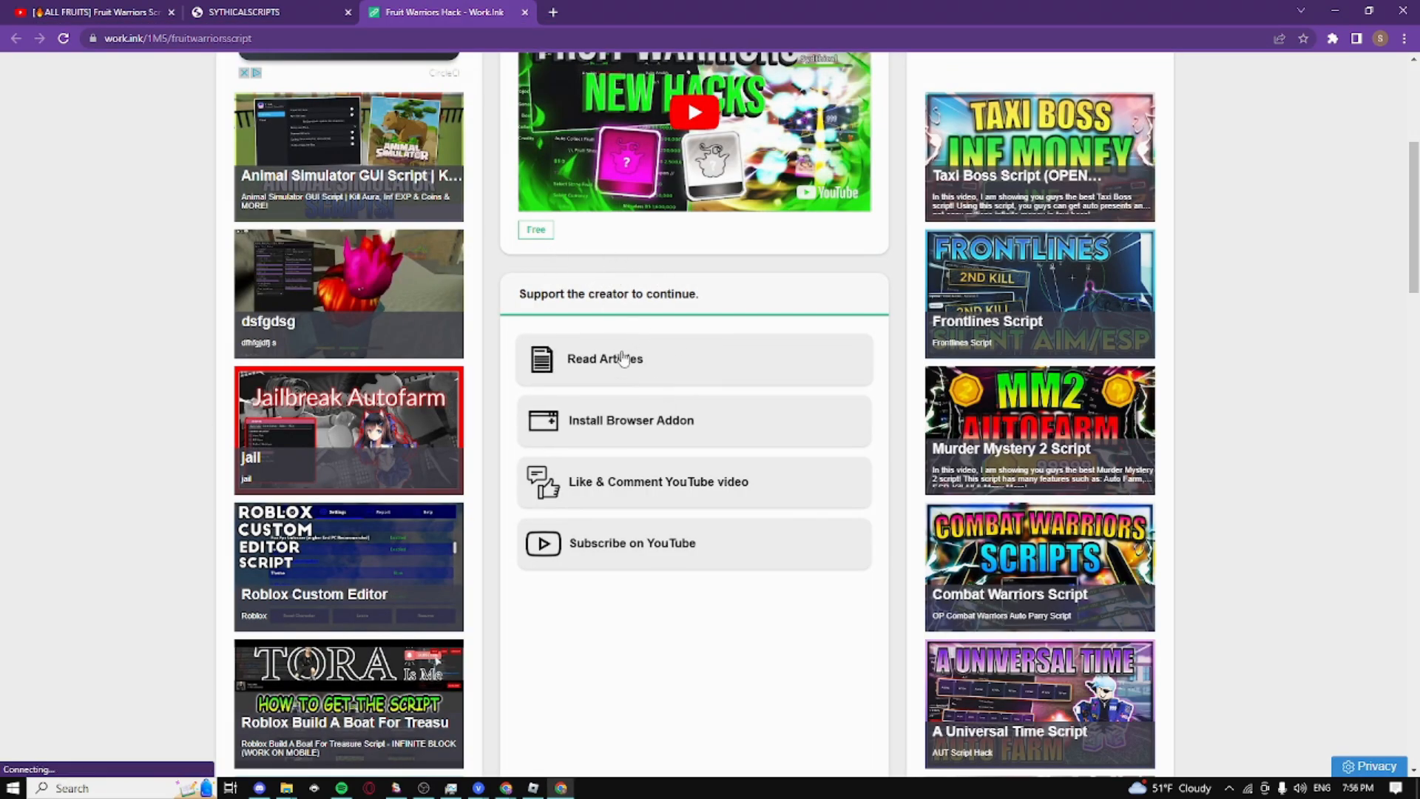
Complete the Read Articles step by visiting the sponsored sneaker article and closing it.
left_click(604, 358)
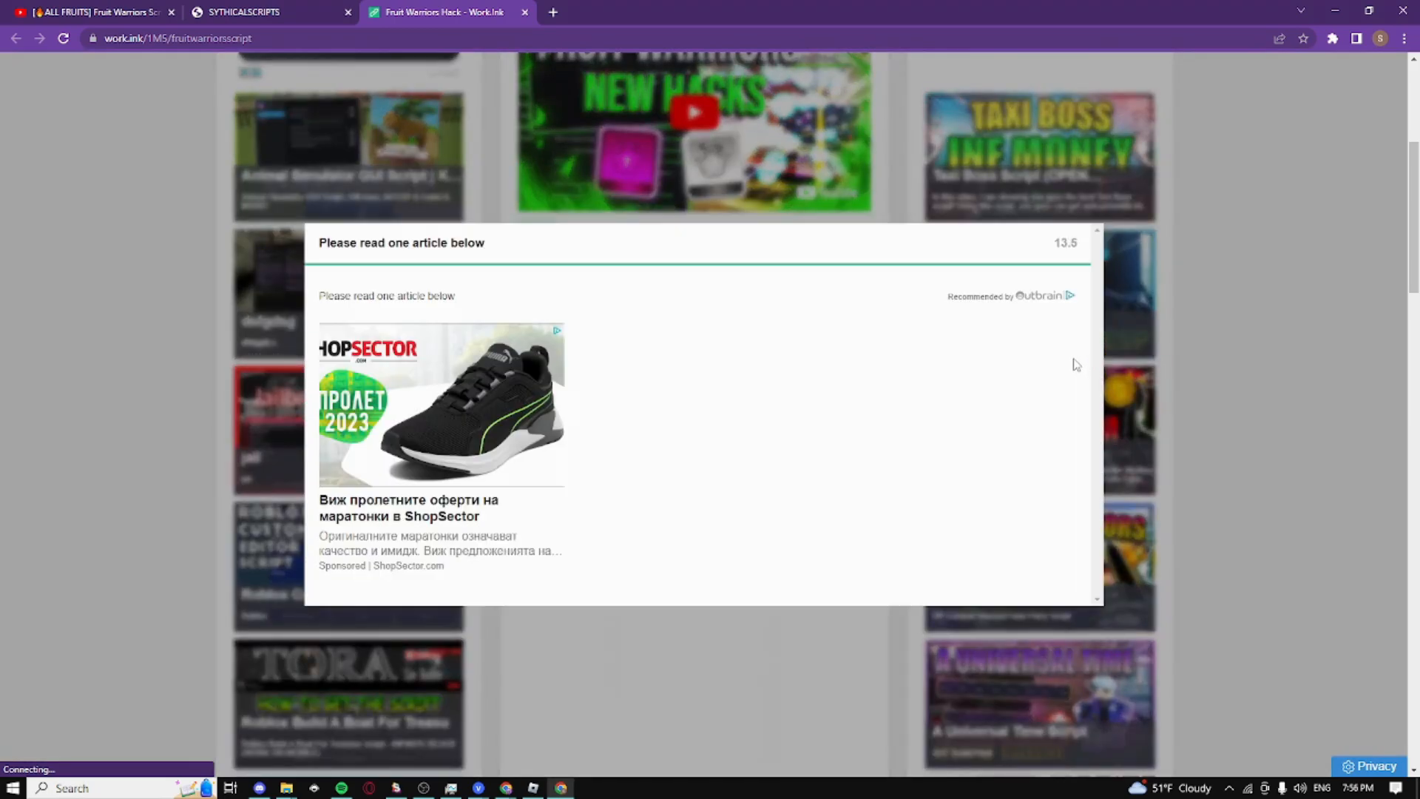
left_click(440, 406)
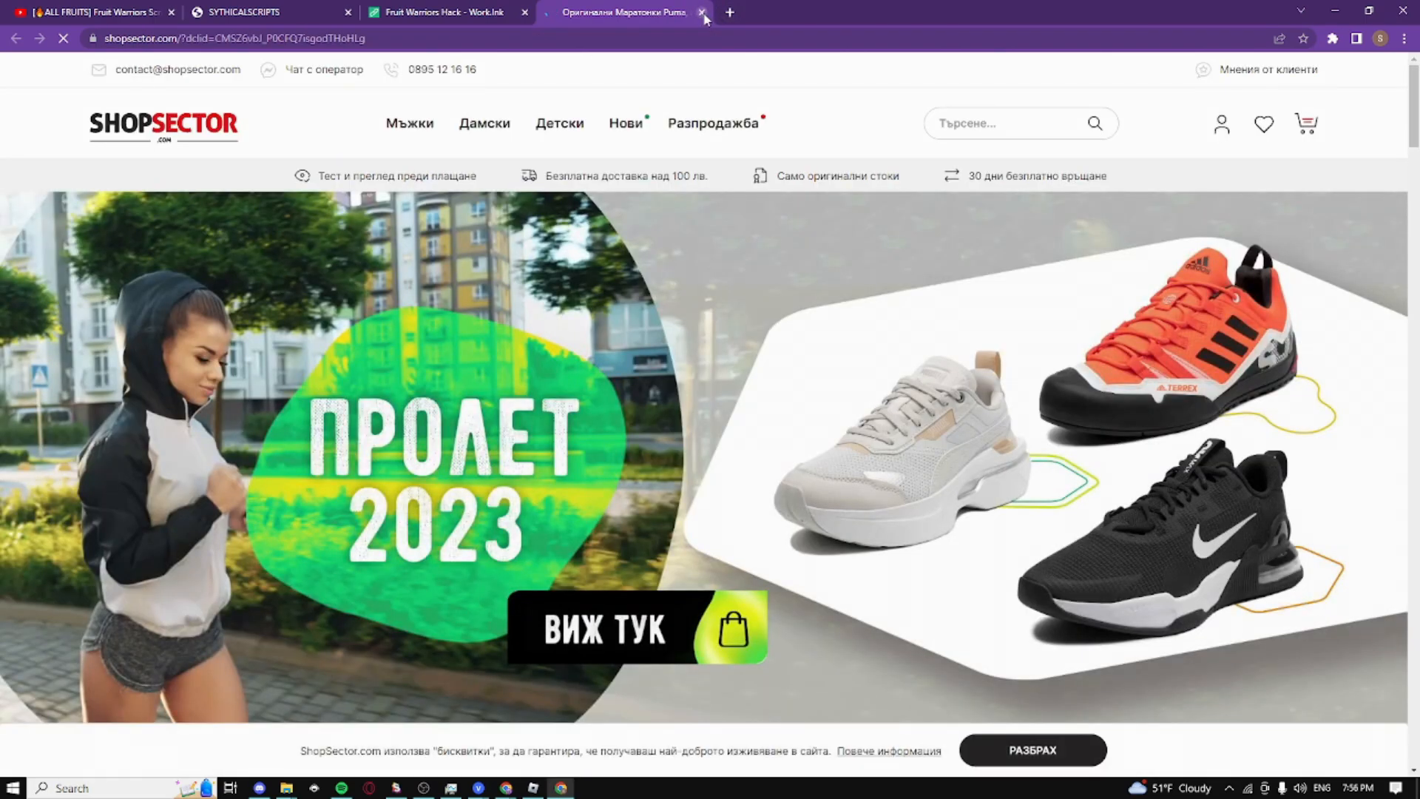
left_click(703, 11)
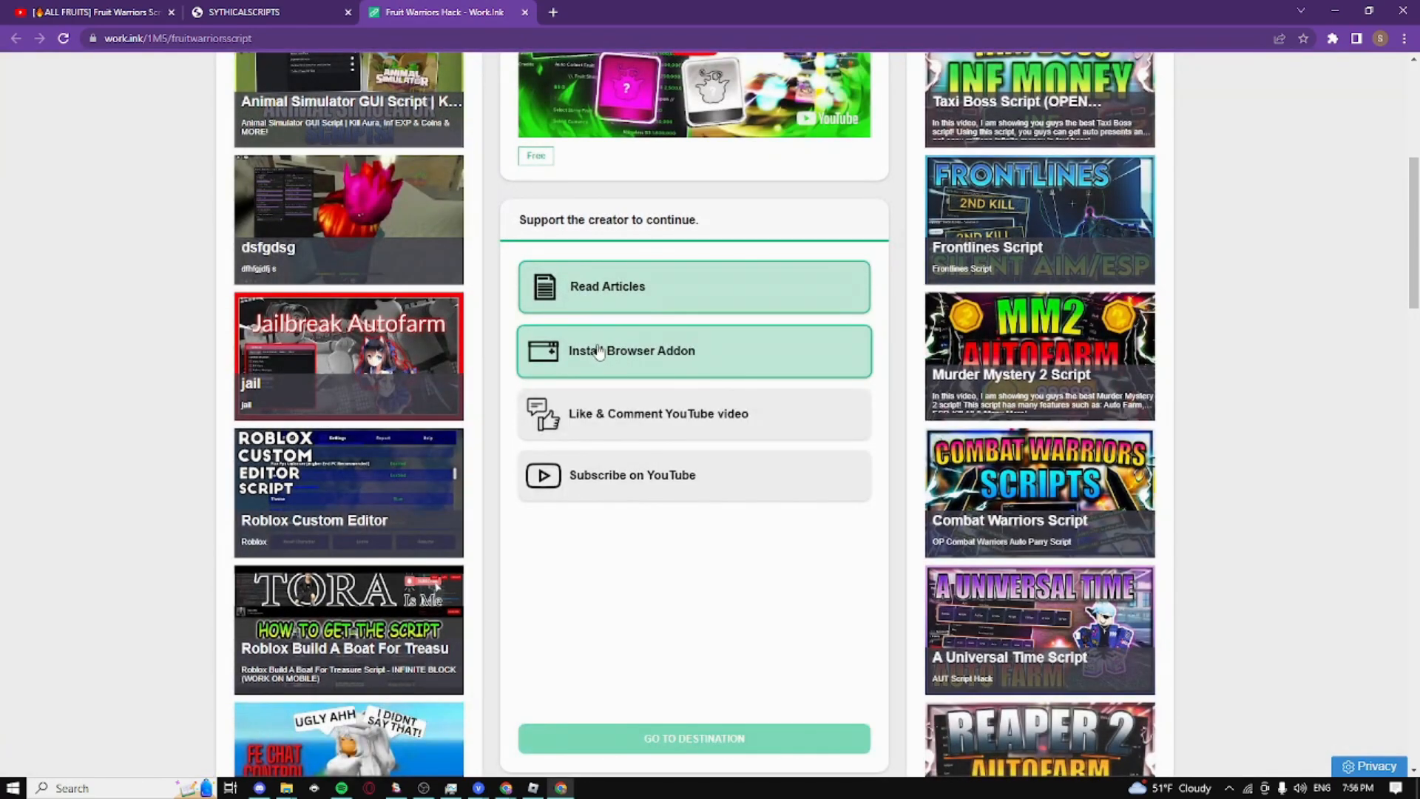
Mark Install Browser Addon done and start the Like & Comment YouTube video step.
scroll("down", 3)
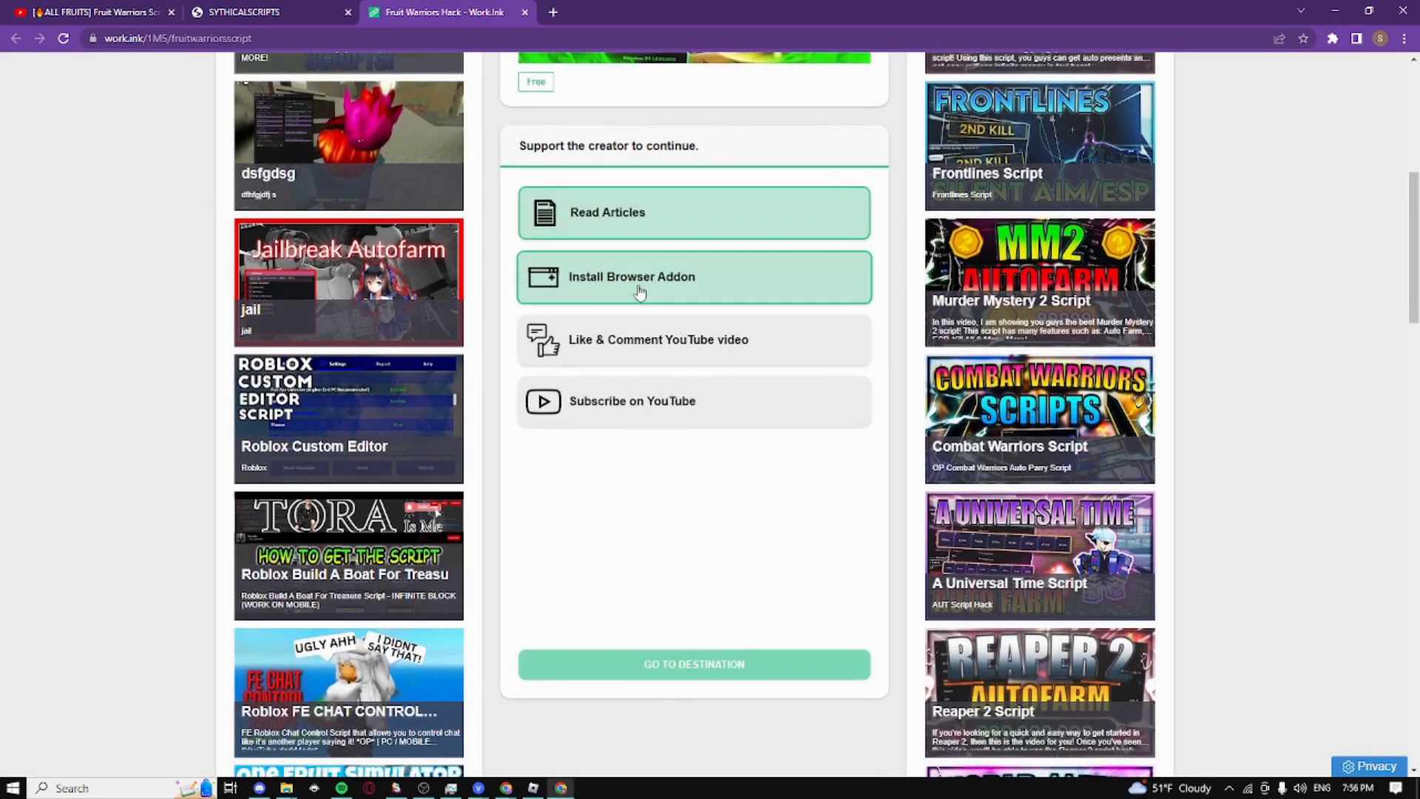
left_click(632, 401)
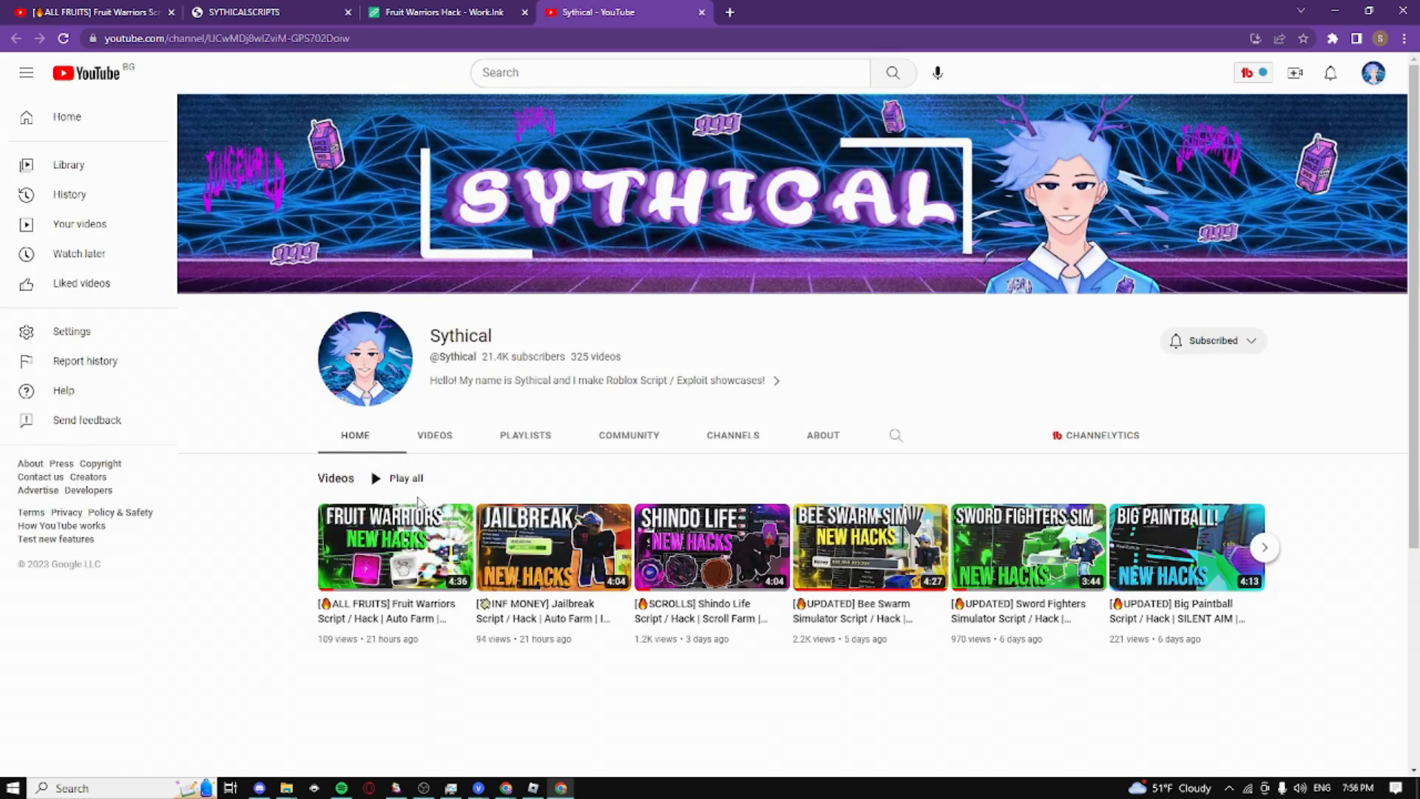
Post a 'thank you' comment on the Fruit Warriors script video.
left_click(393, 546)
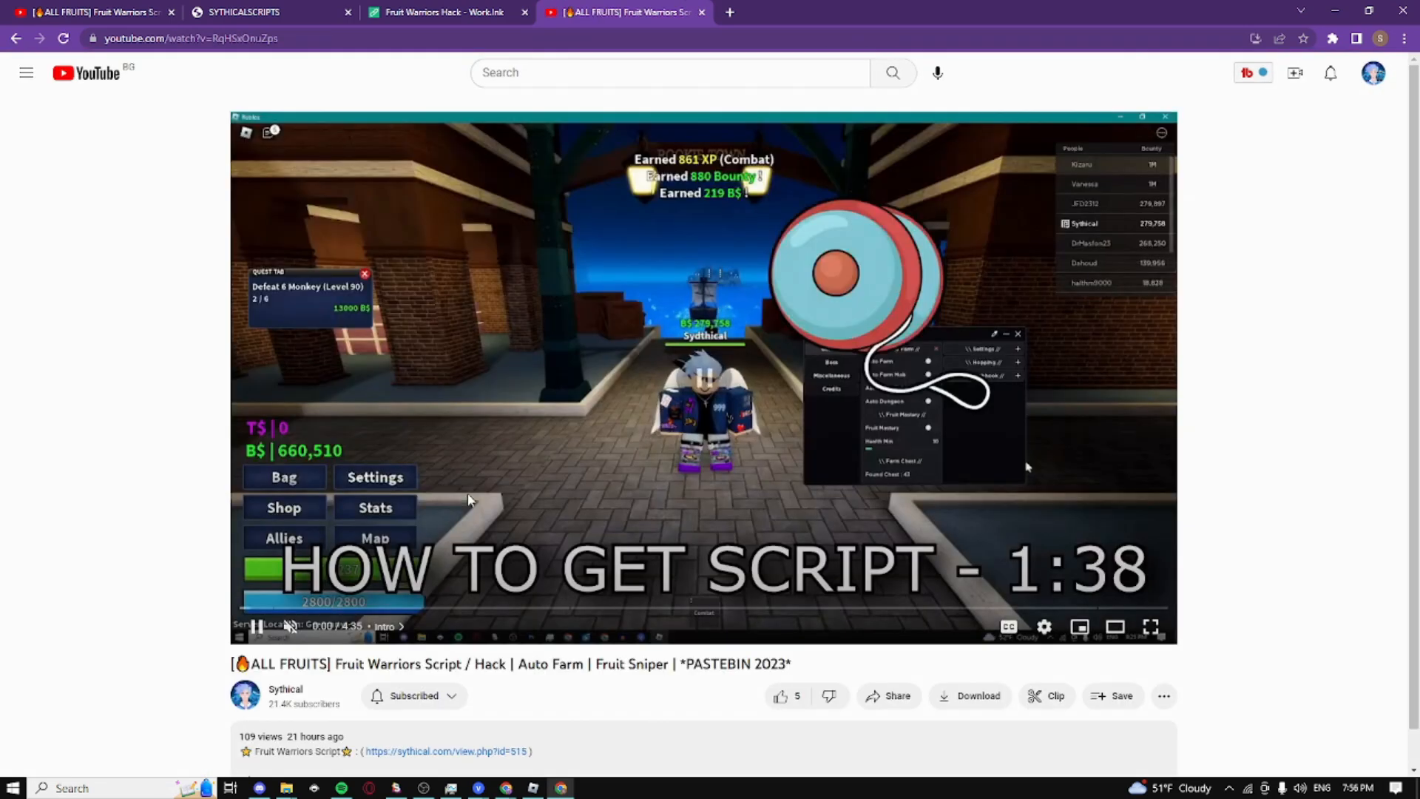
scroll("down", 3)
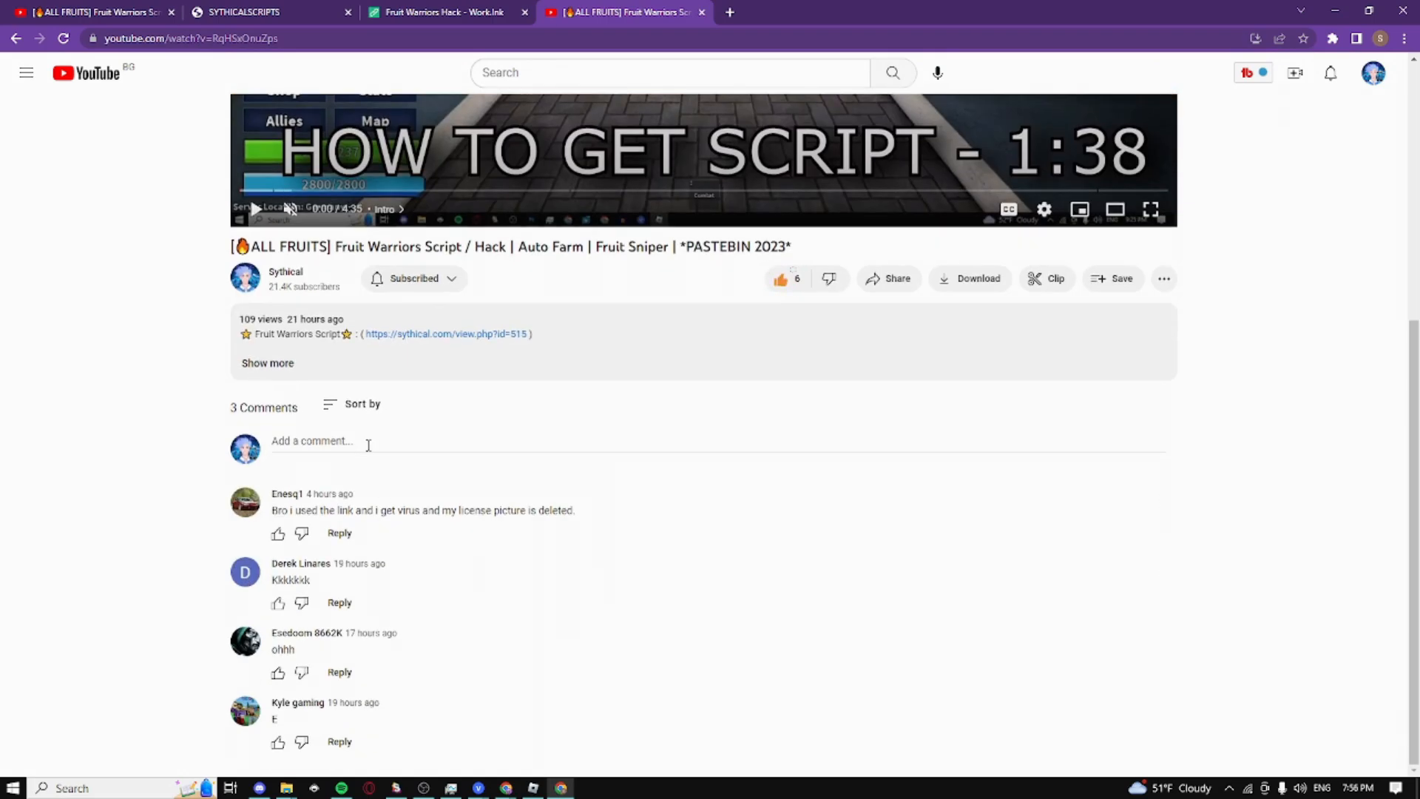
type("thank you")
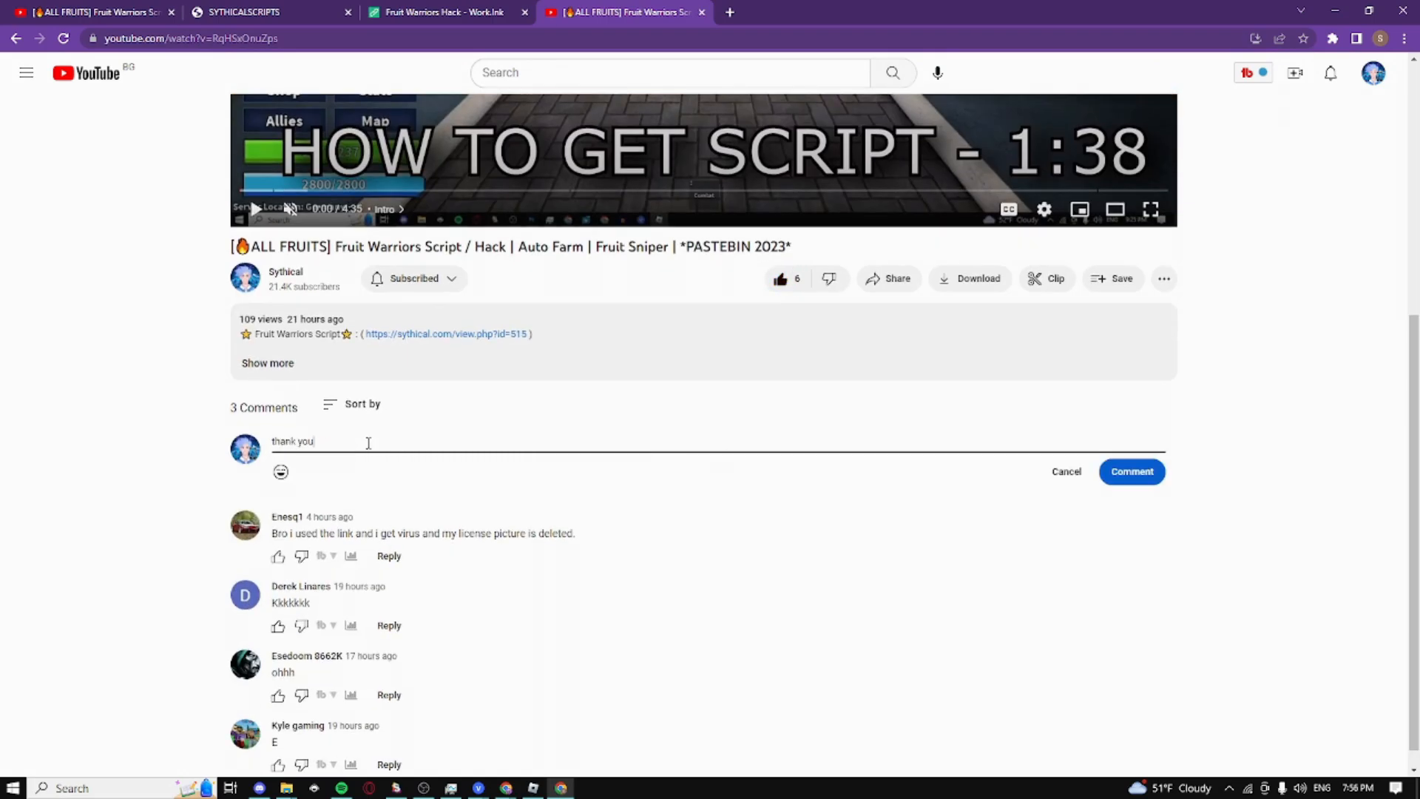
left_click(1131, 471)
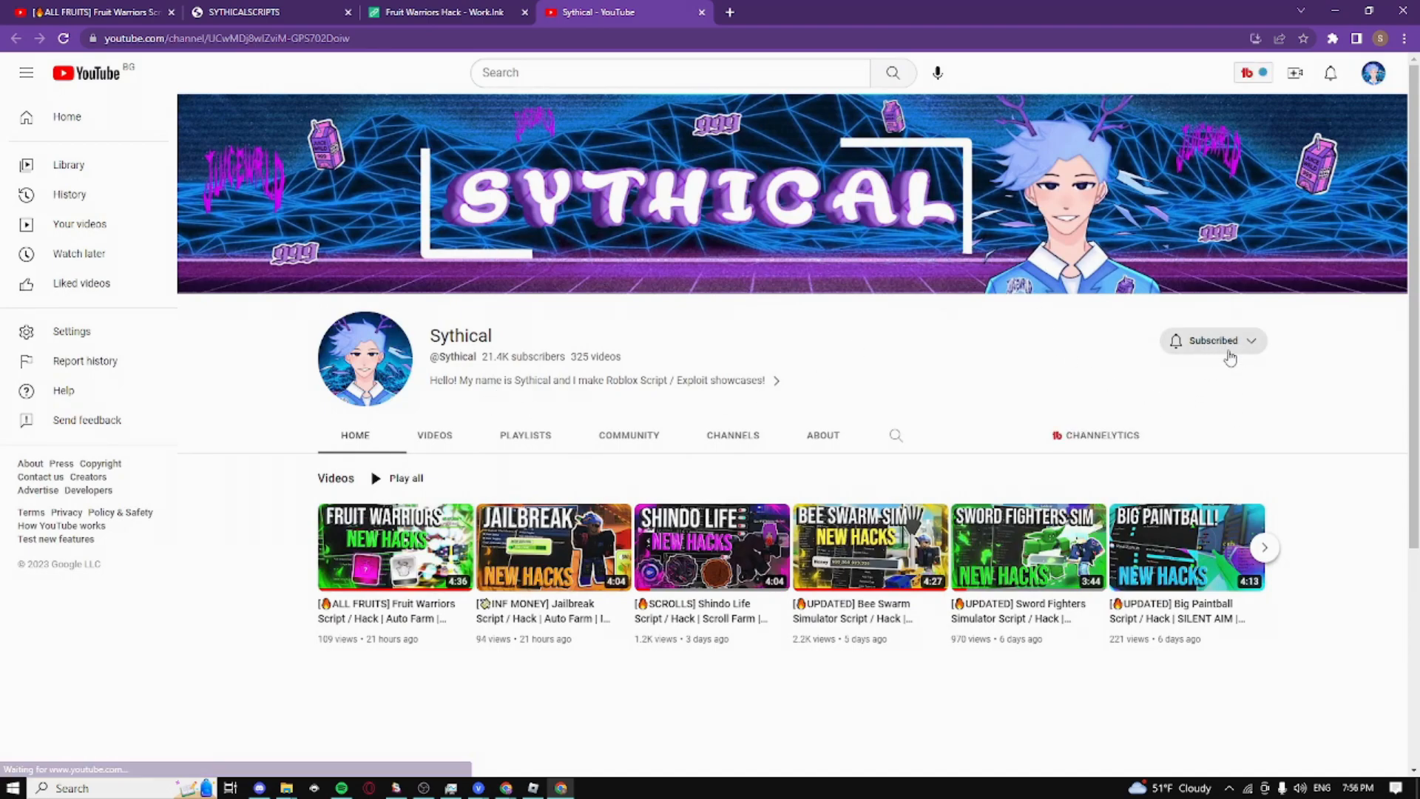
mouse_move(990, 245)
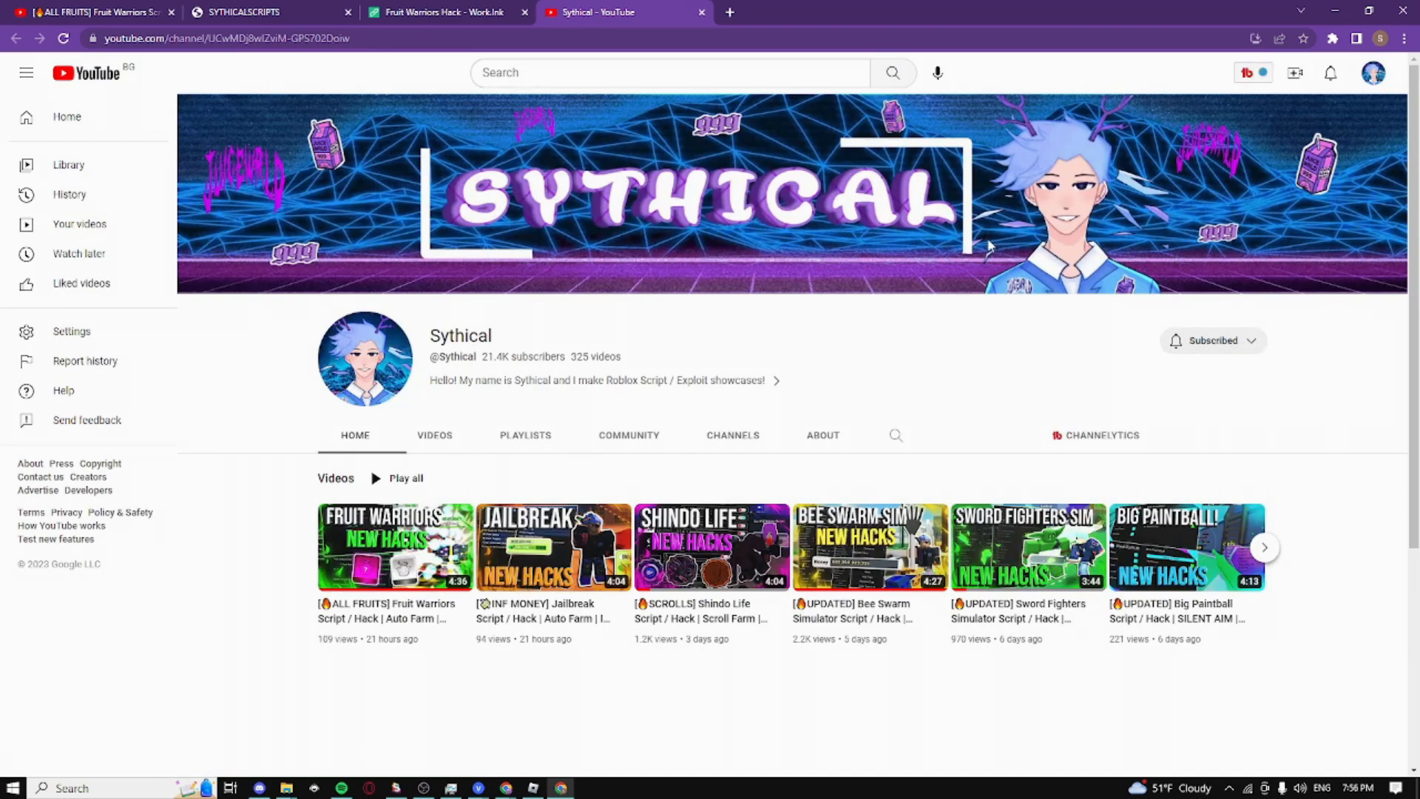
mouse_move(923, 353)
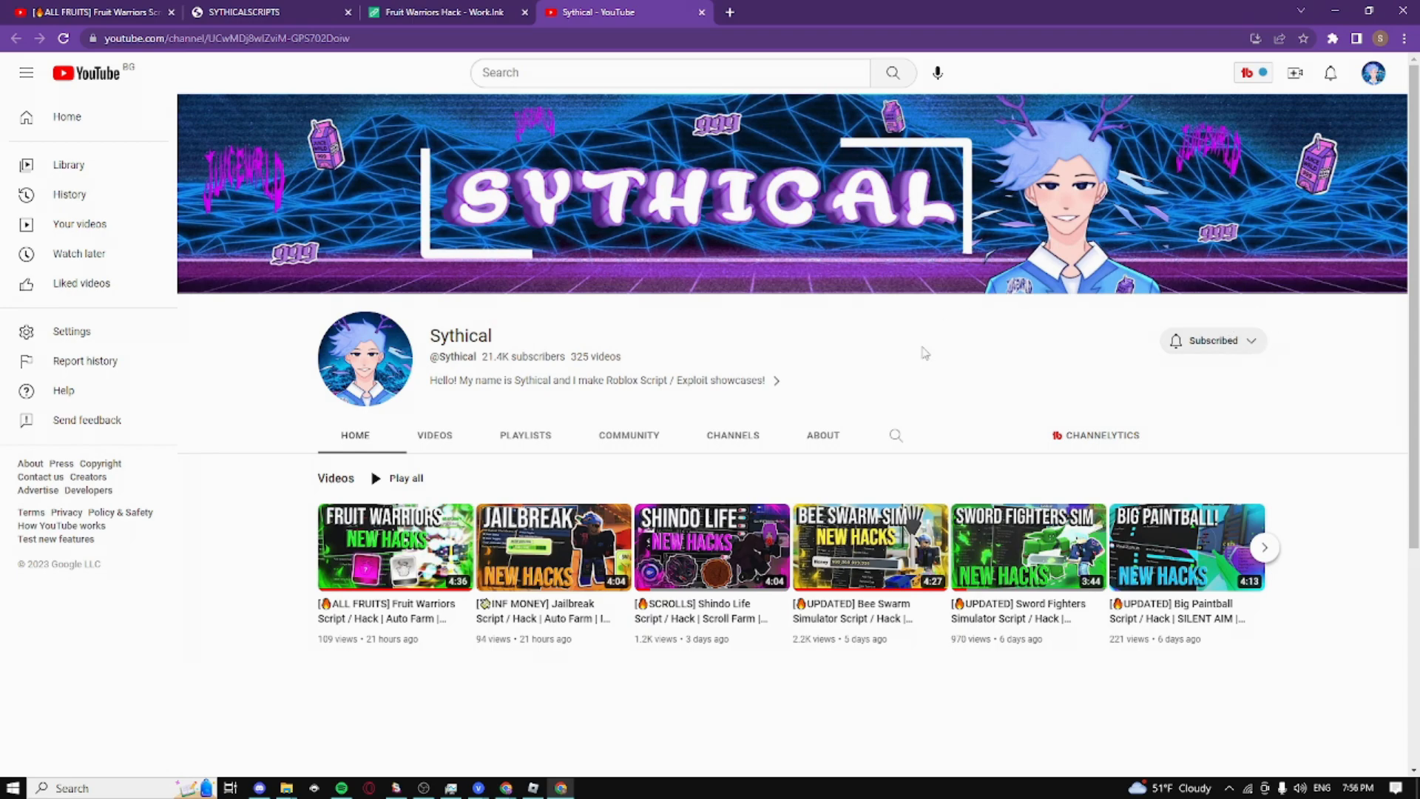
mouse_move(1118, 450)
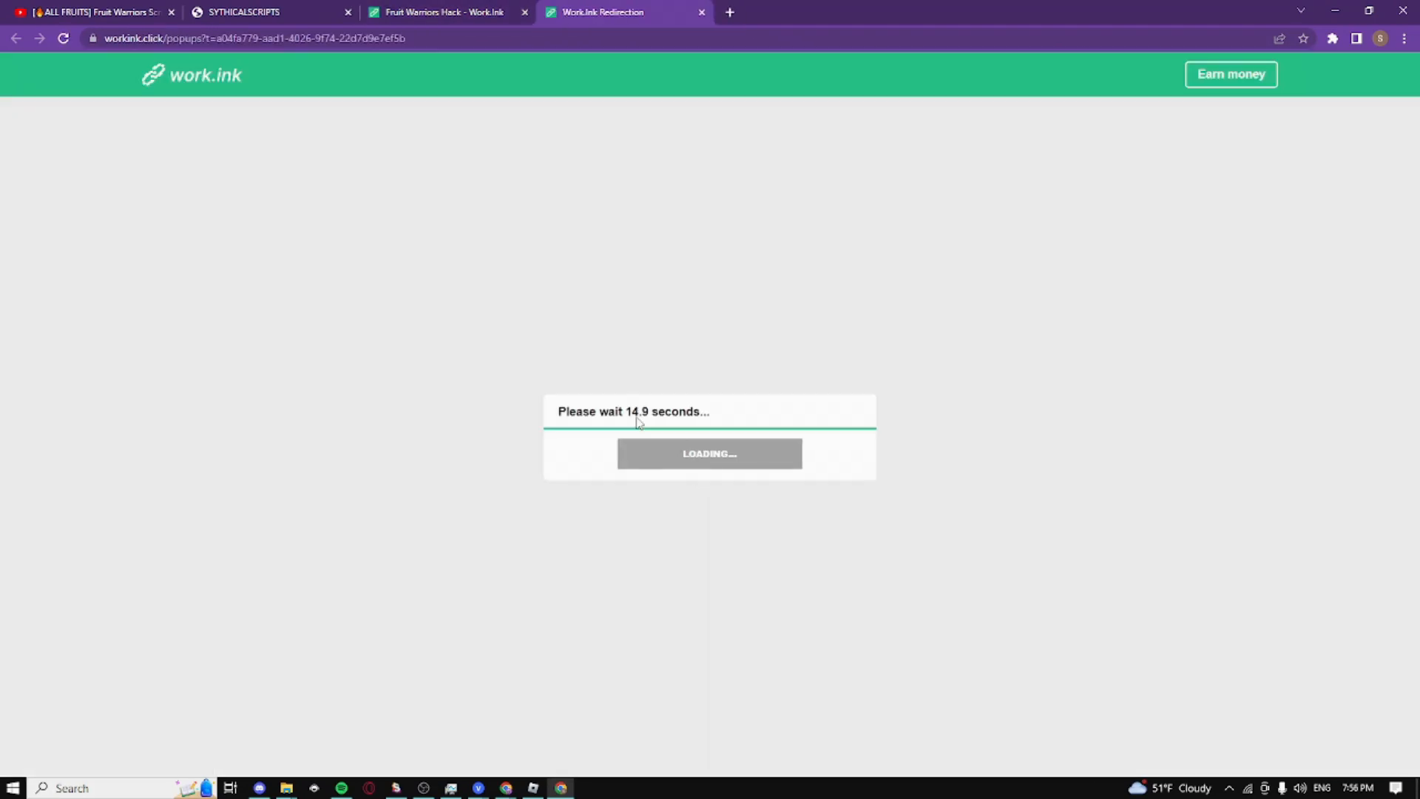
Back on Work.ink, proceed to the target Pastebin page with the loadstring code.
double_click(635, 411)
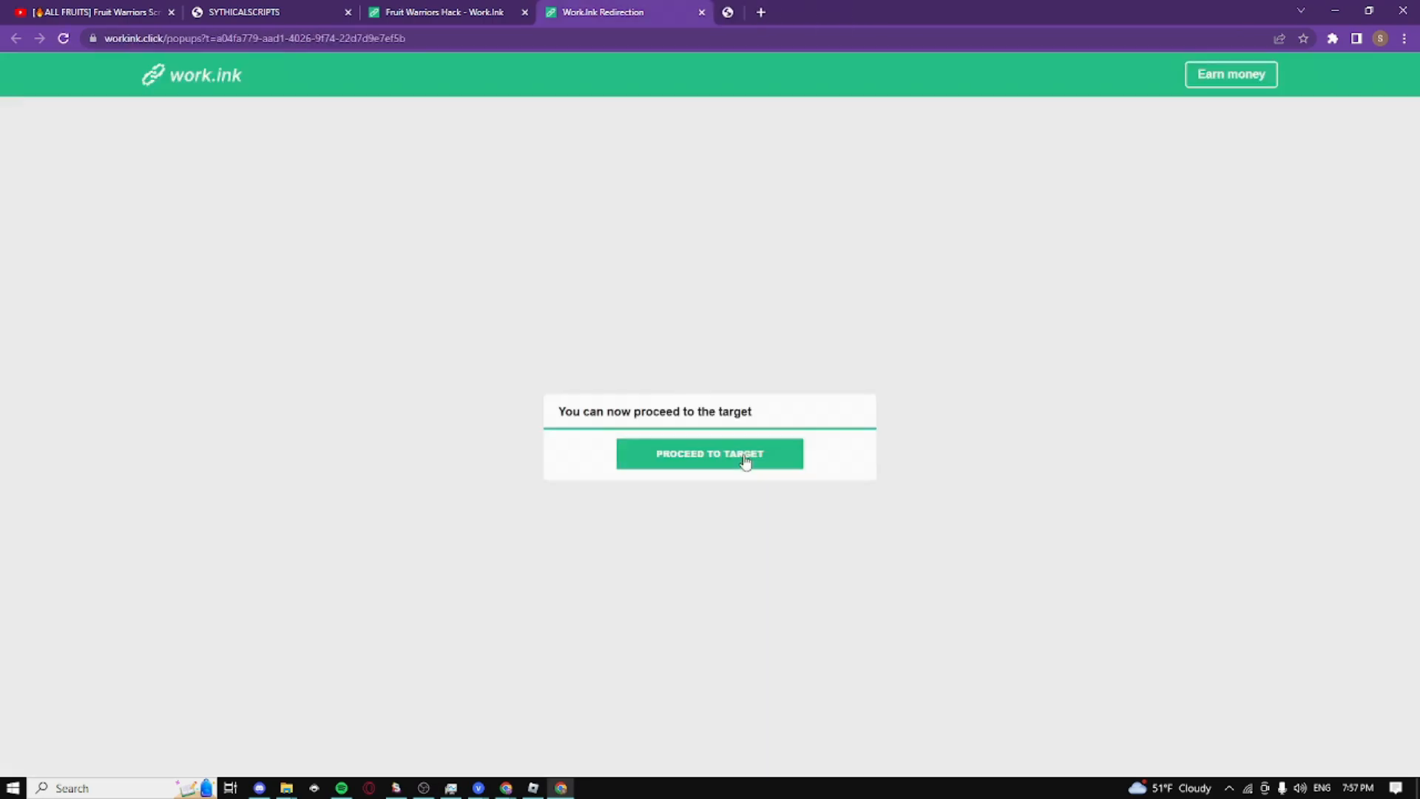
left_click(709, 454)
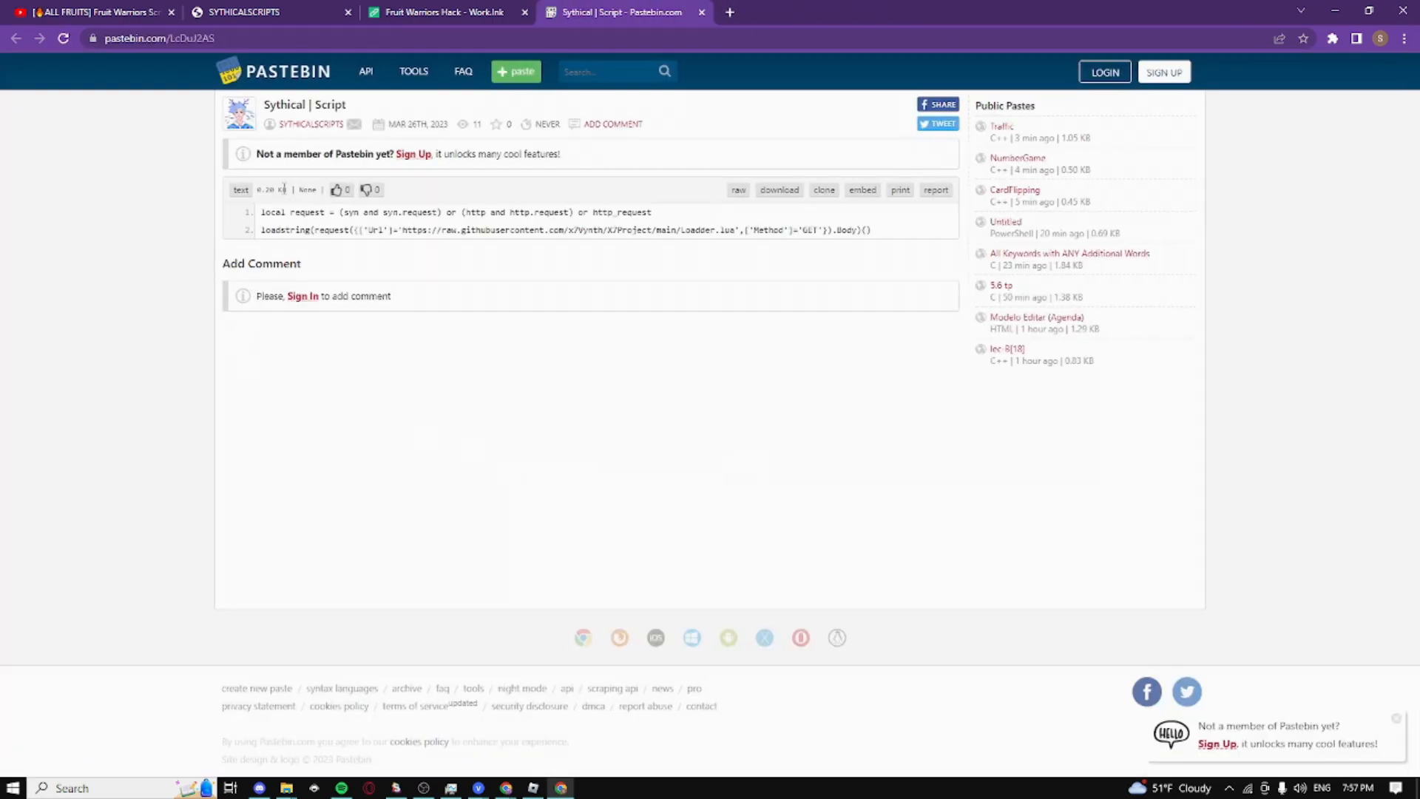